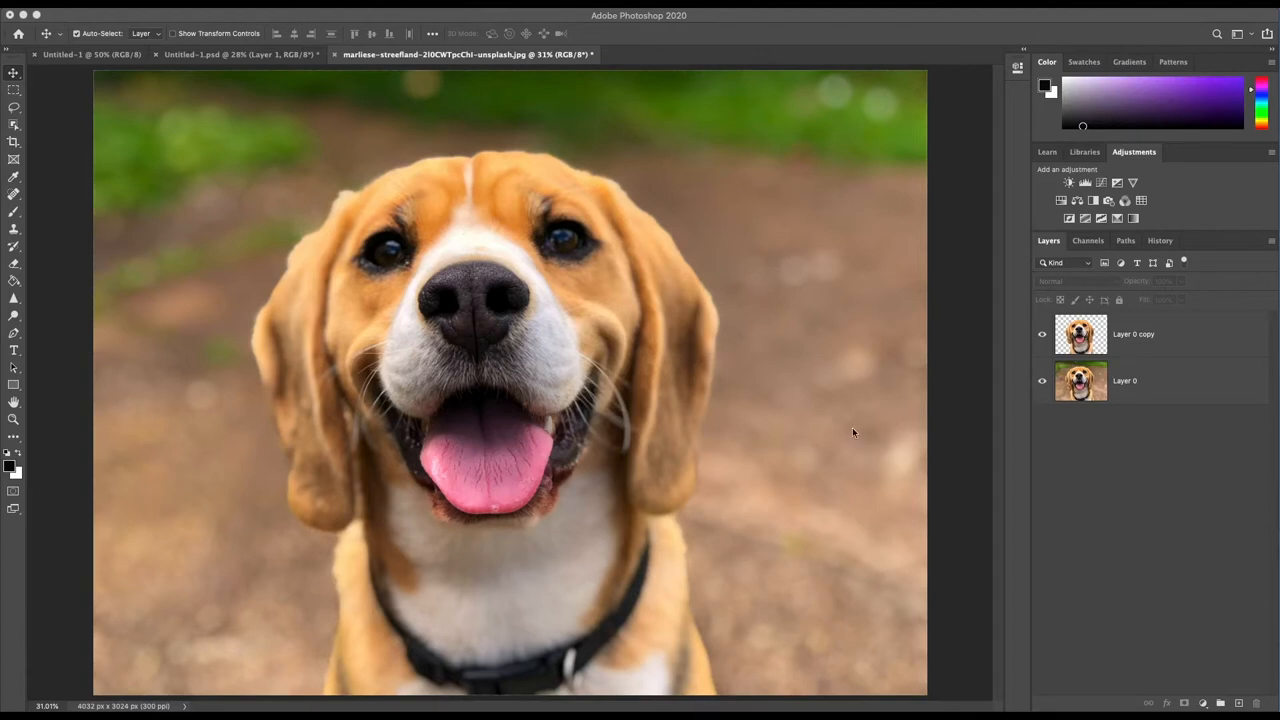
mouse_move(874, 426)
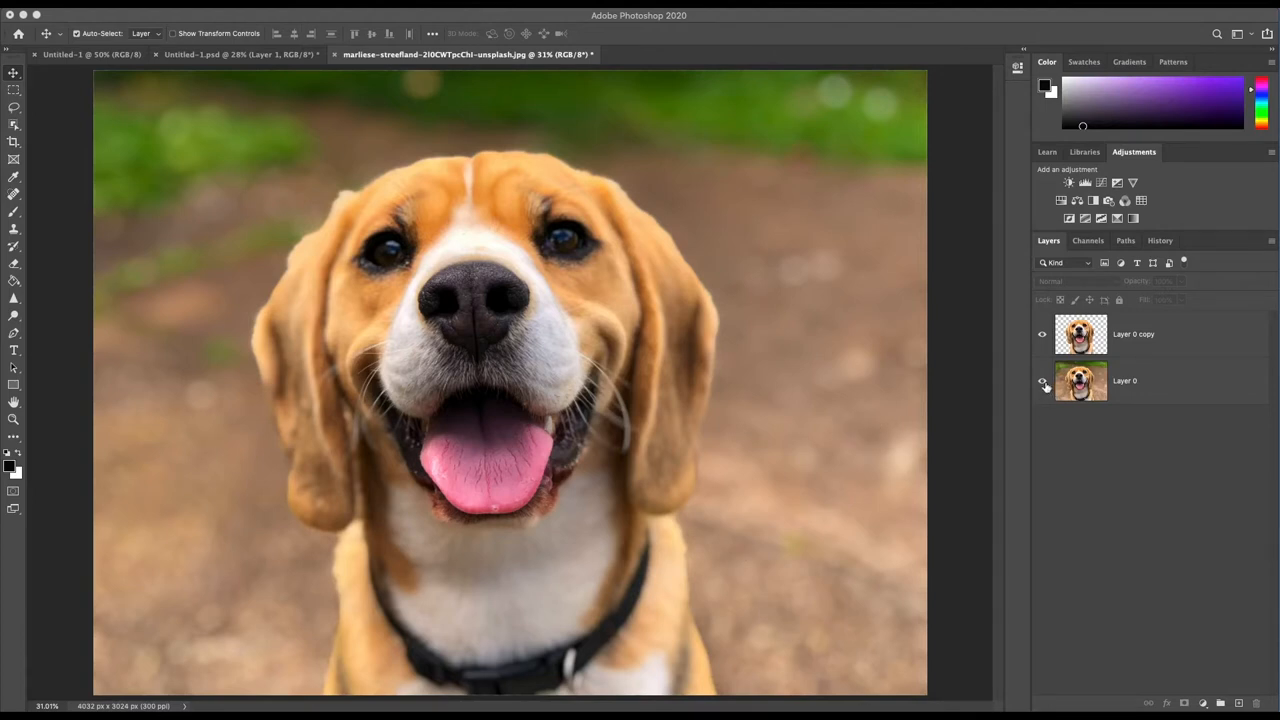
Step: Hide the original beagle photo layer so only the cut-out dog remains visible
click(1040, 388)
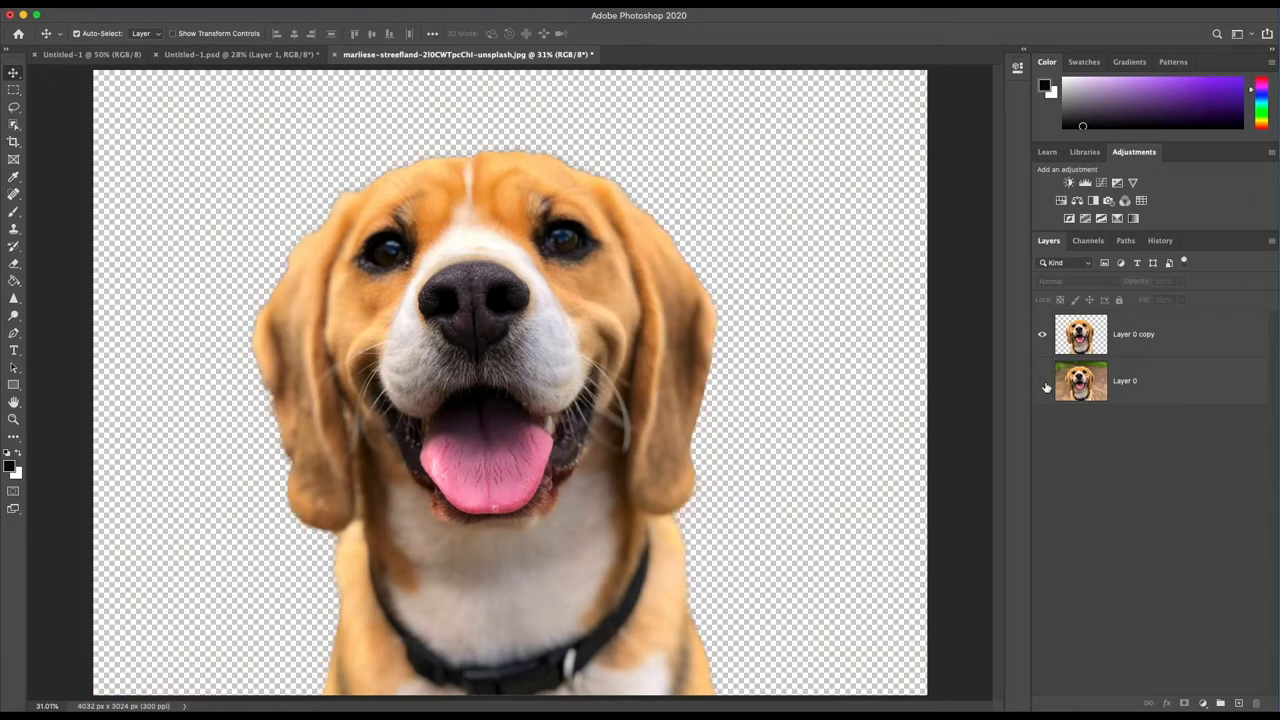
mouse_move(1144, 338)
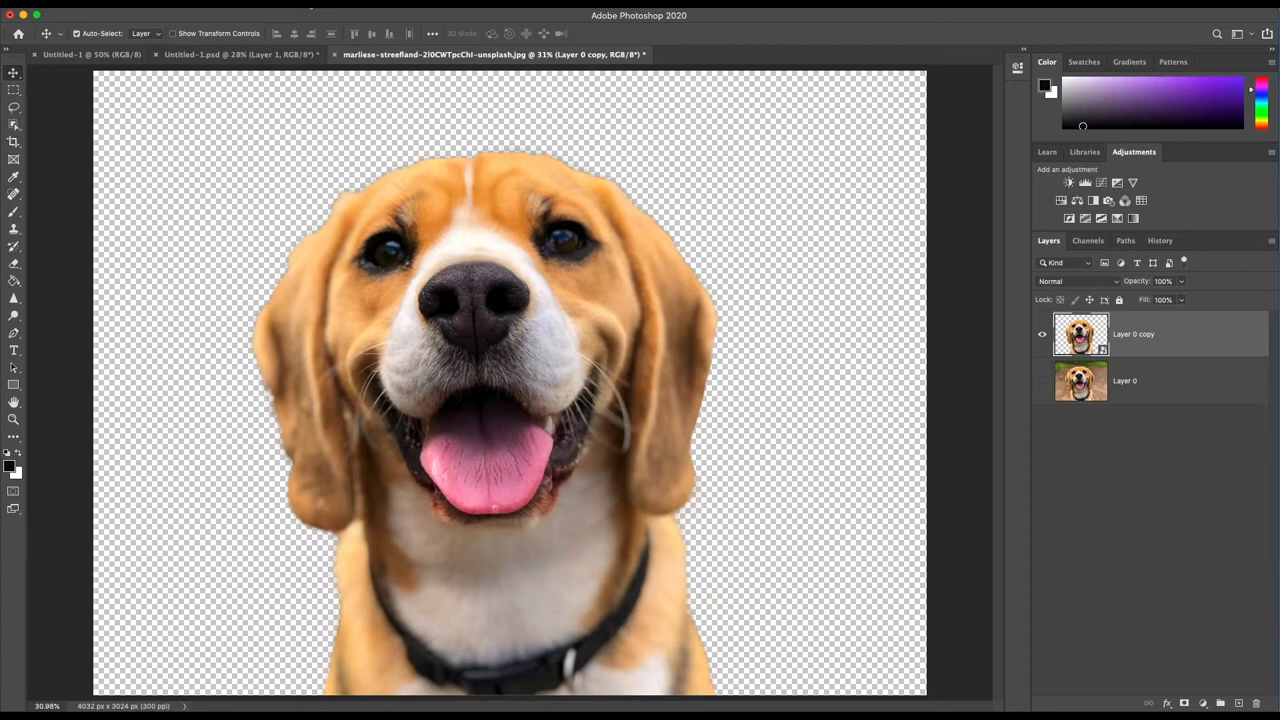
Step: Apply an Artistic Poster Edges effect from the Filter Gallery to the beagle
click(360, 16)
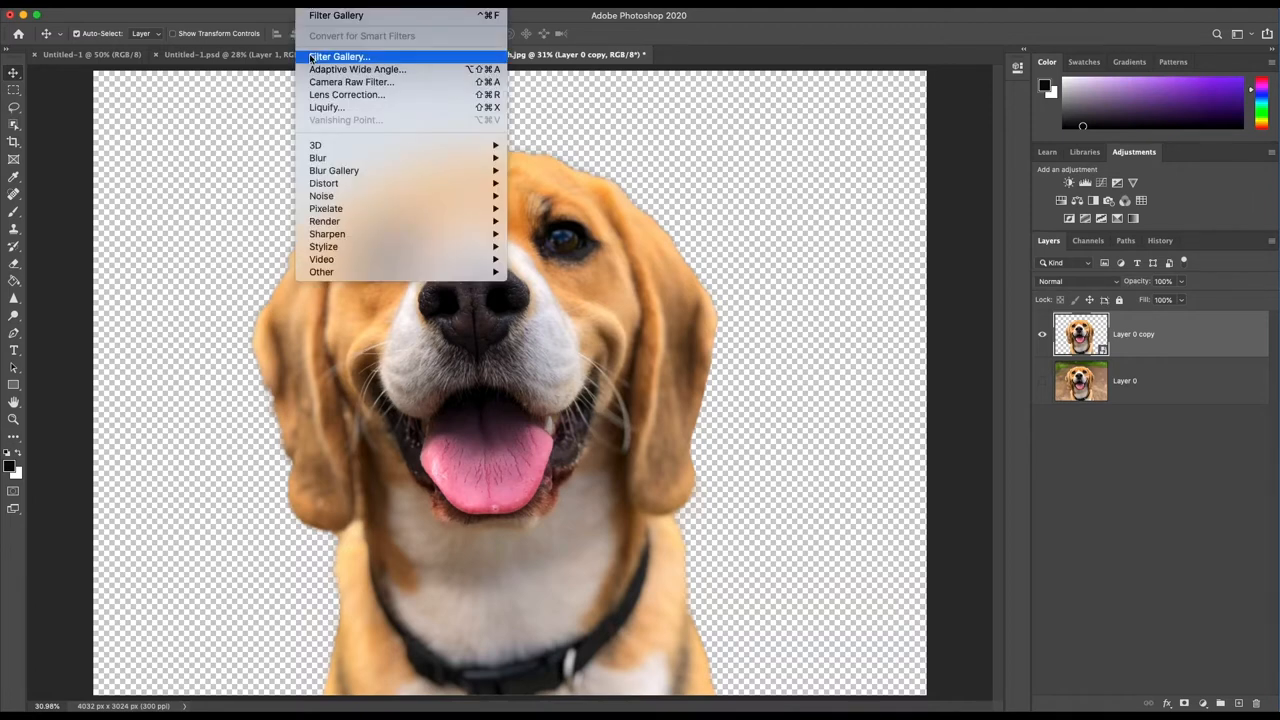
click(338, 56)
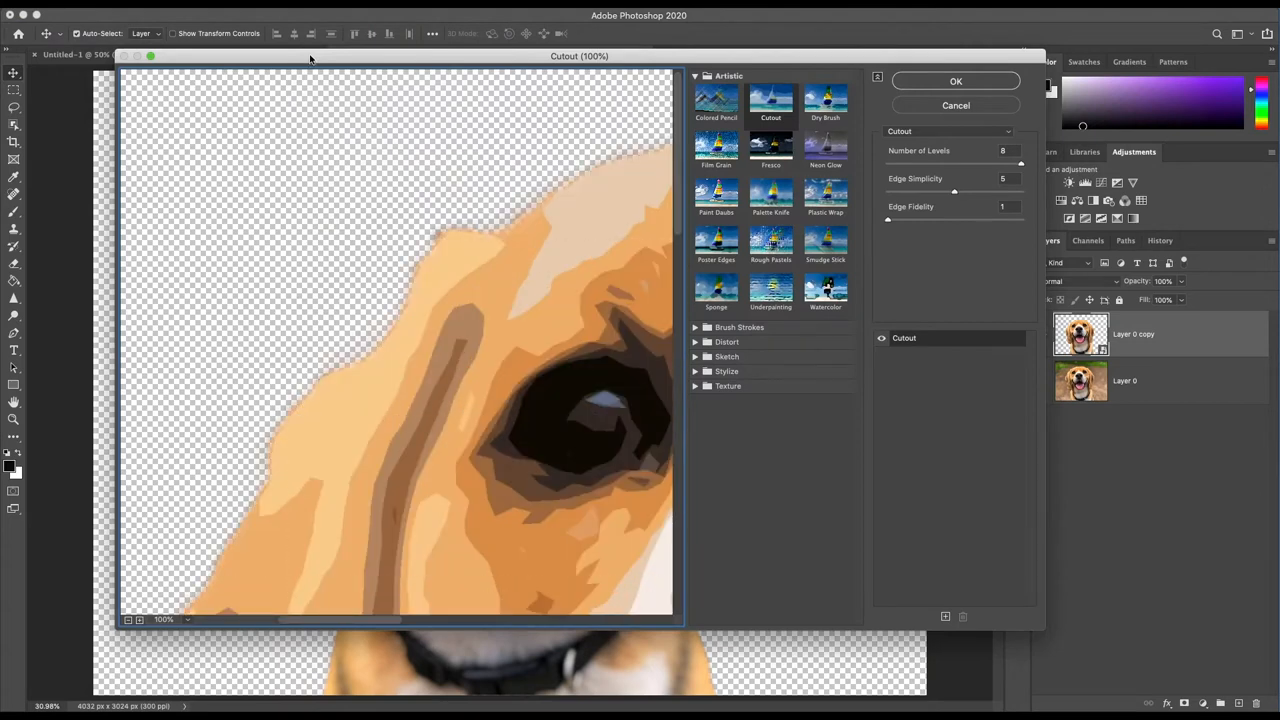
click(716, 240)
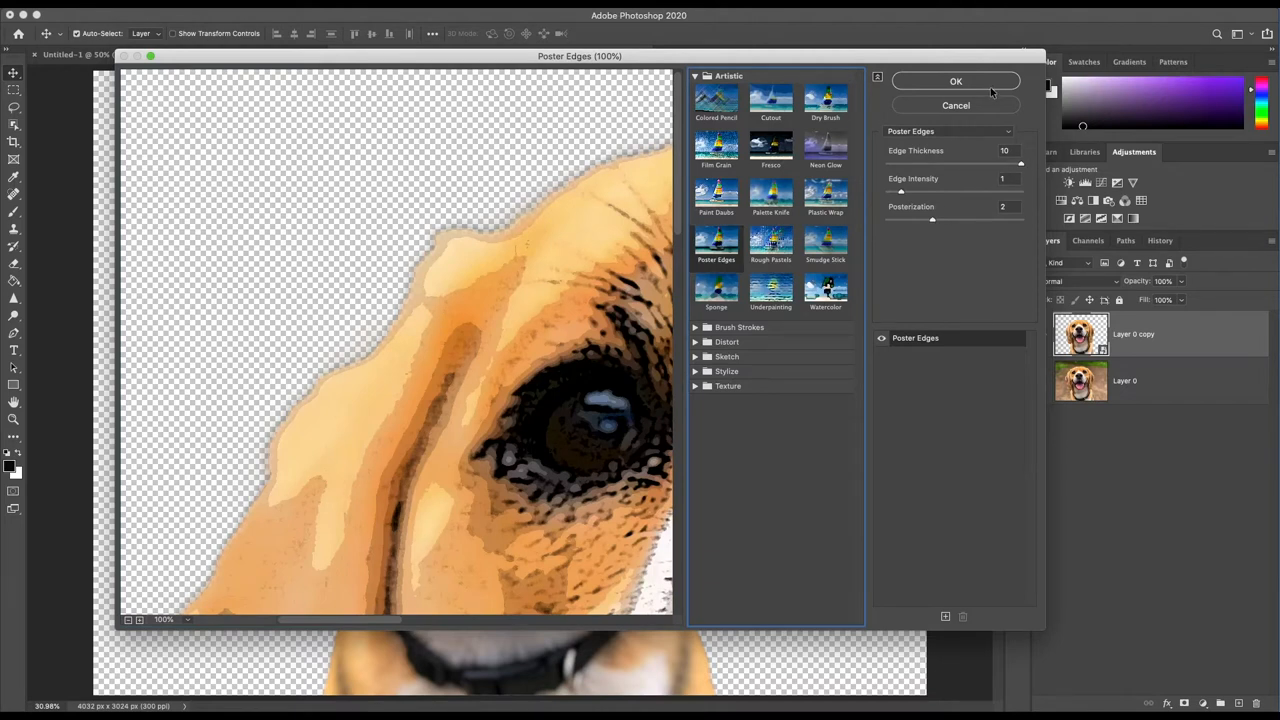
click(956, 80)
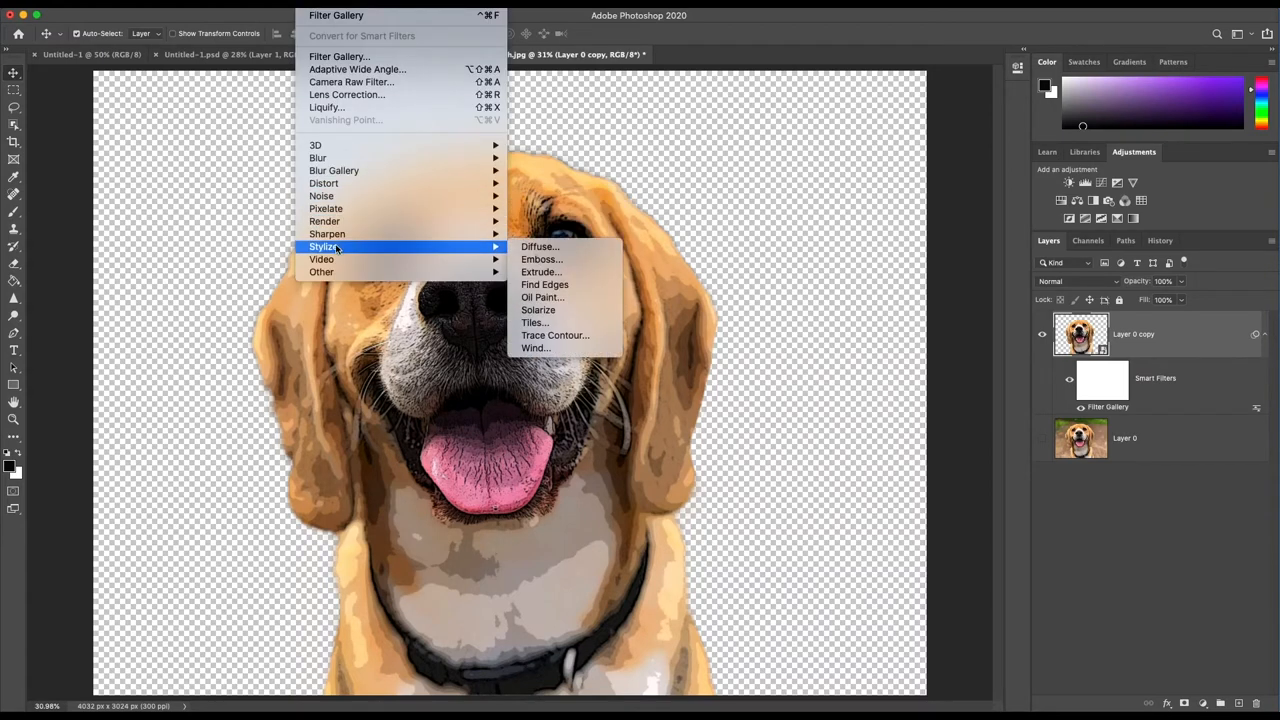
mouse_move(542, 296)
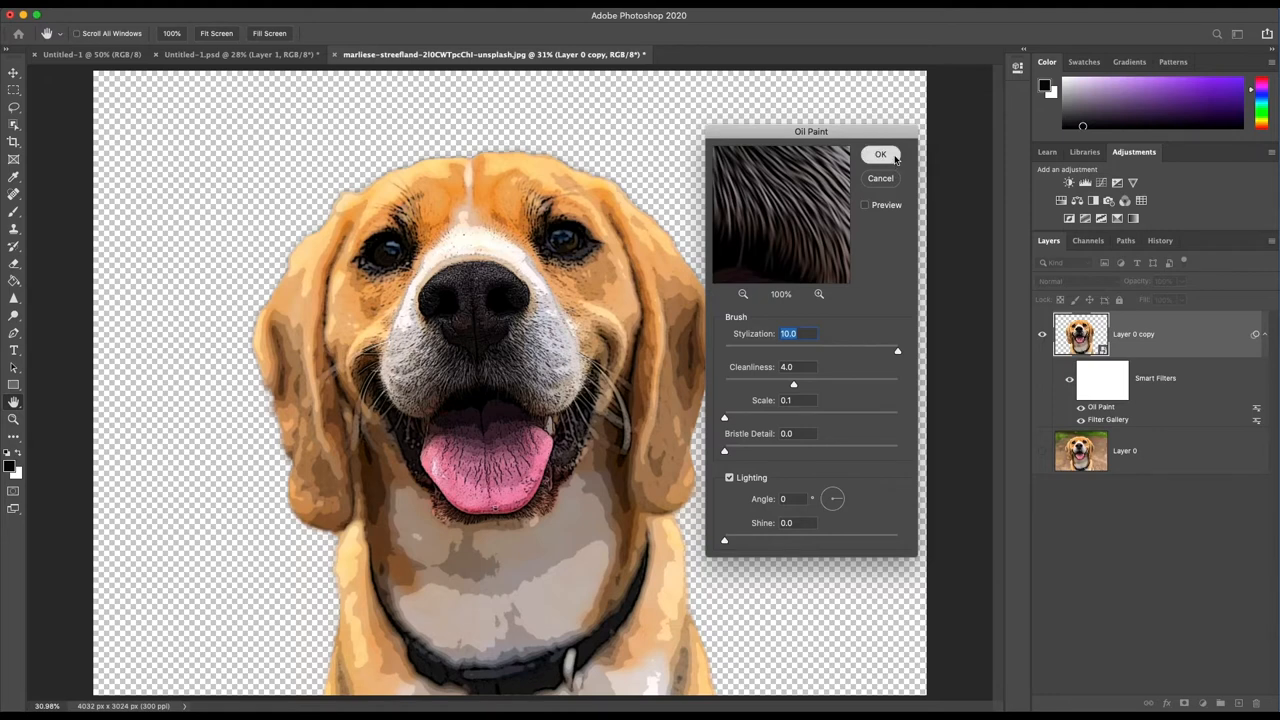
mouse_move(880, 154)
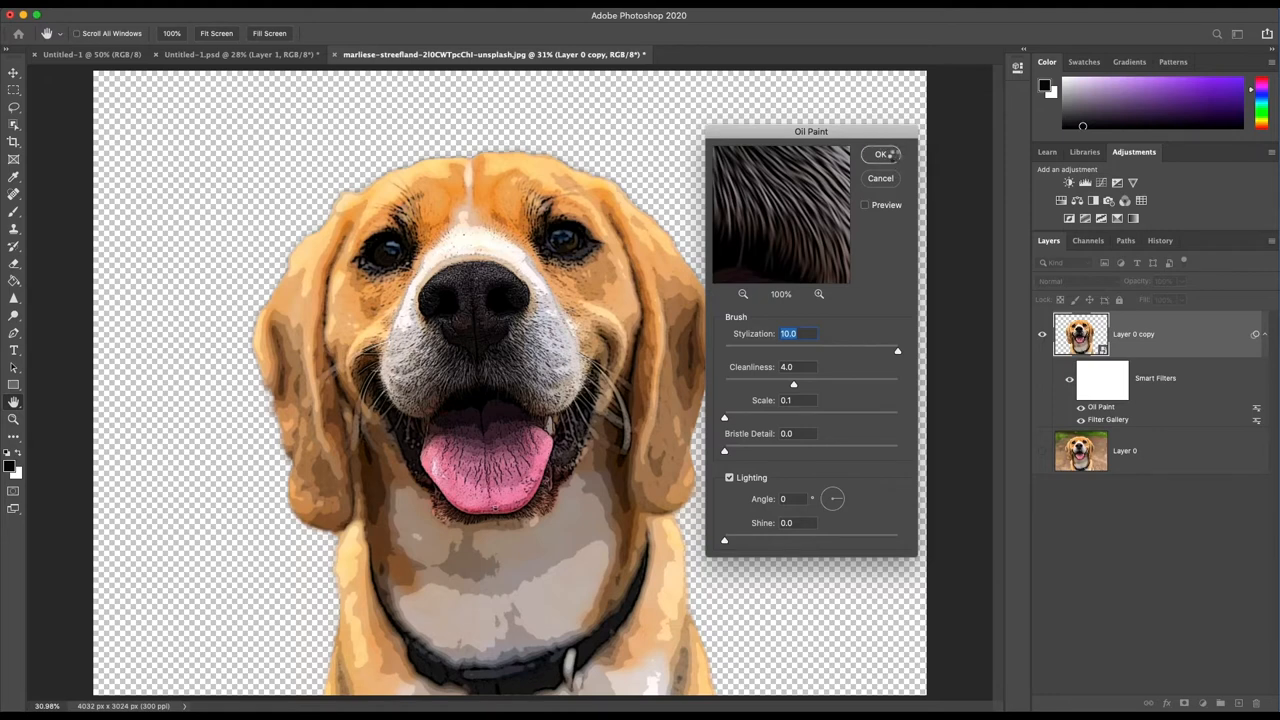
Step: Apply the Oil Paint filter settings to the beagle layer
click(880, 152)
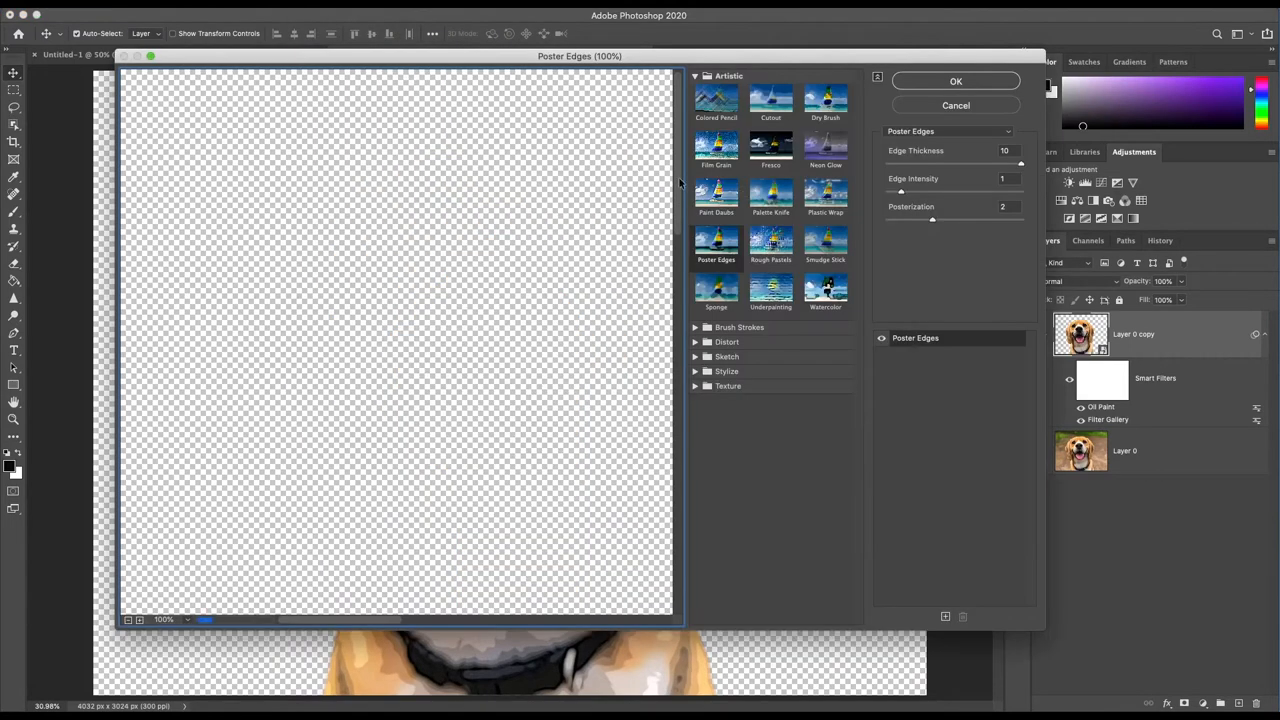
Step: Apply a Cutout effect as a second Filter Gallery pass on the beagle
click(772, 100)
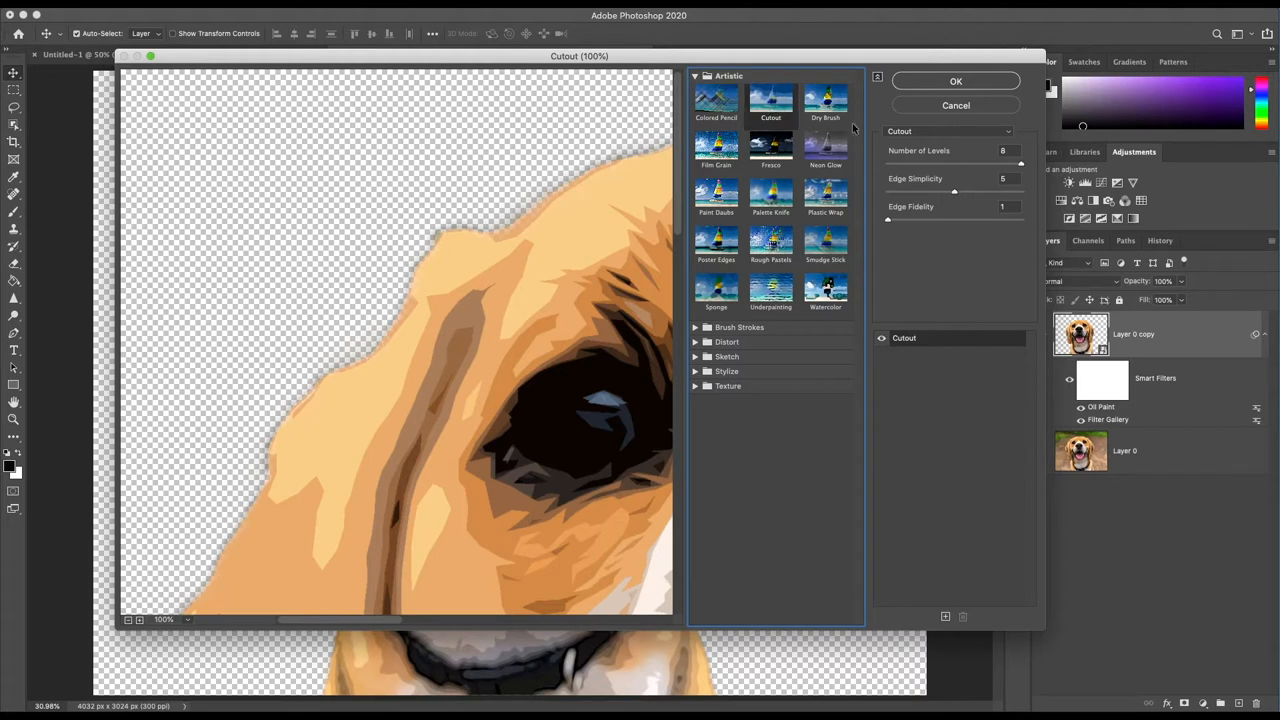
mouse_move(1036, 158)
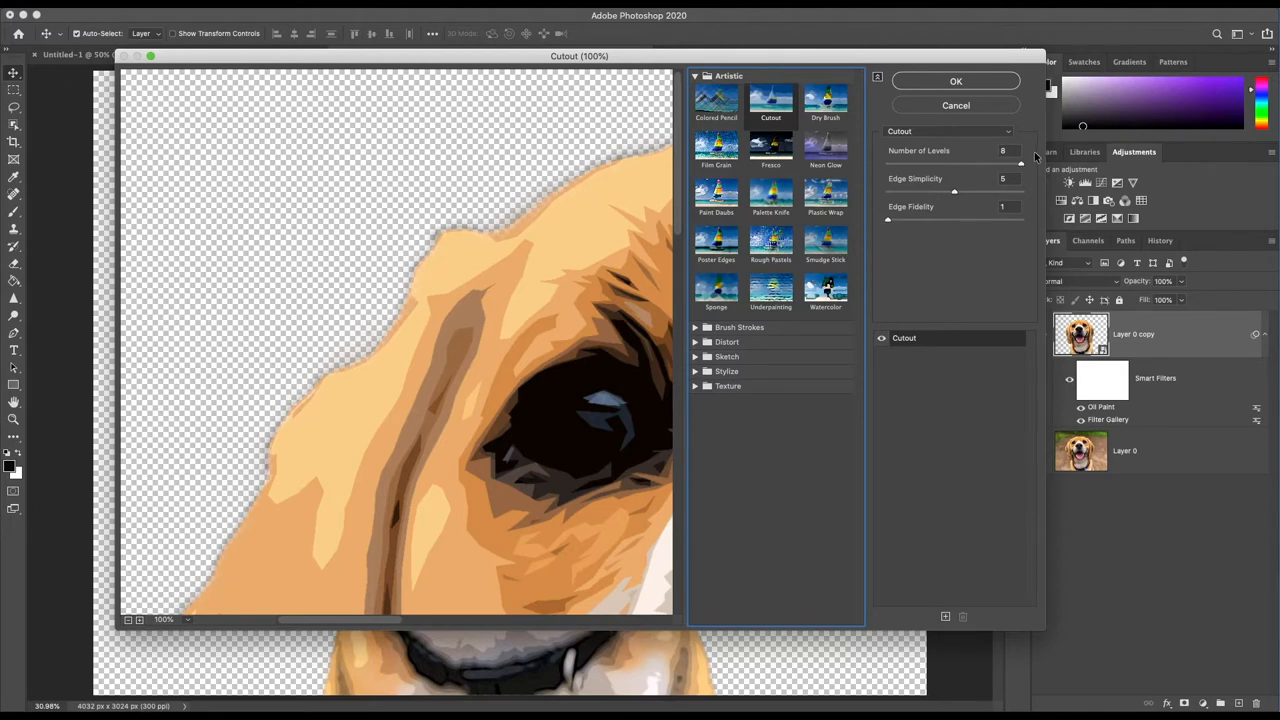
click(956, 80)
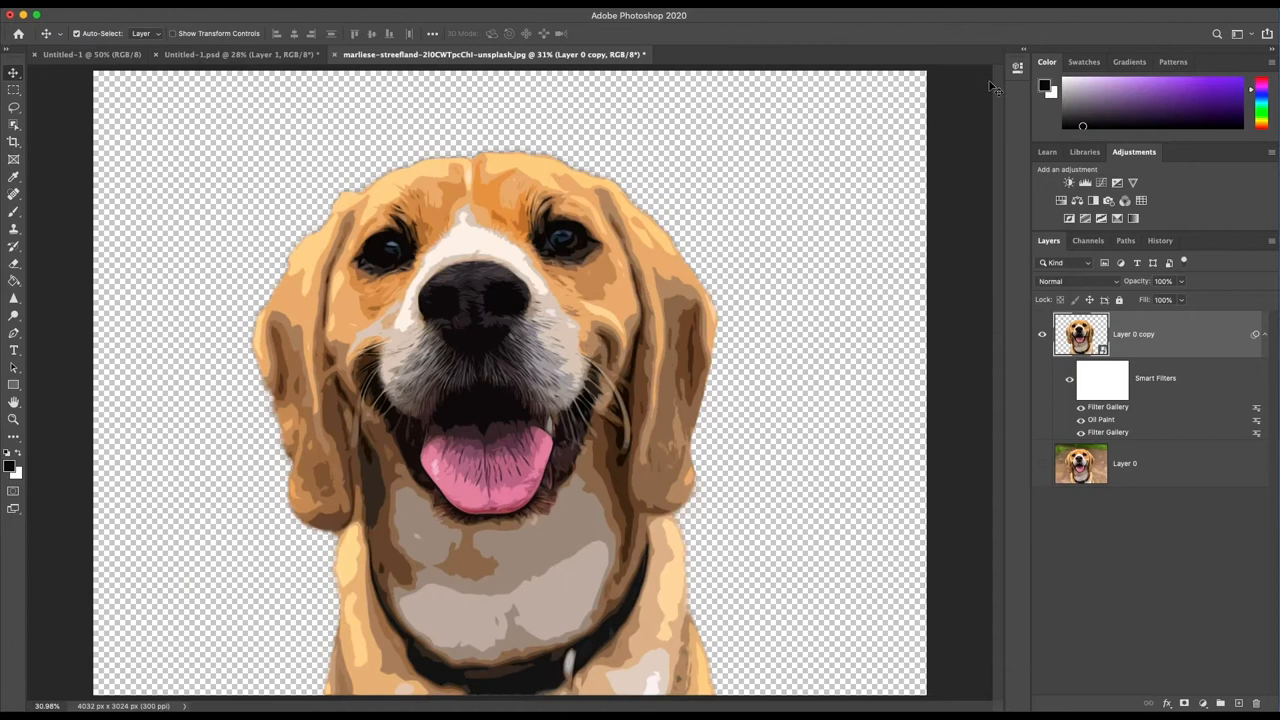
mouse_move(1256, 404)
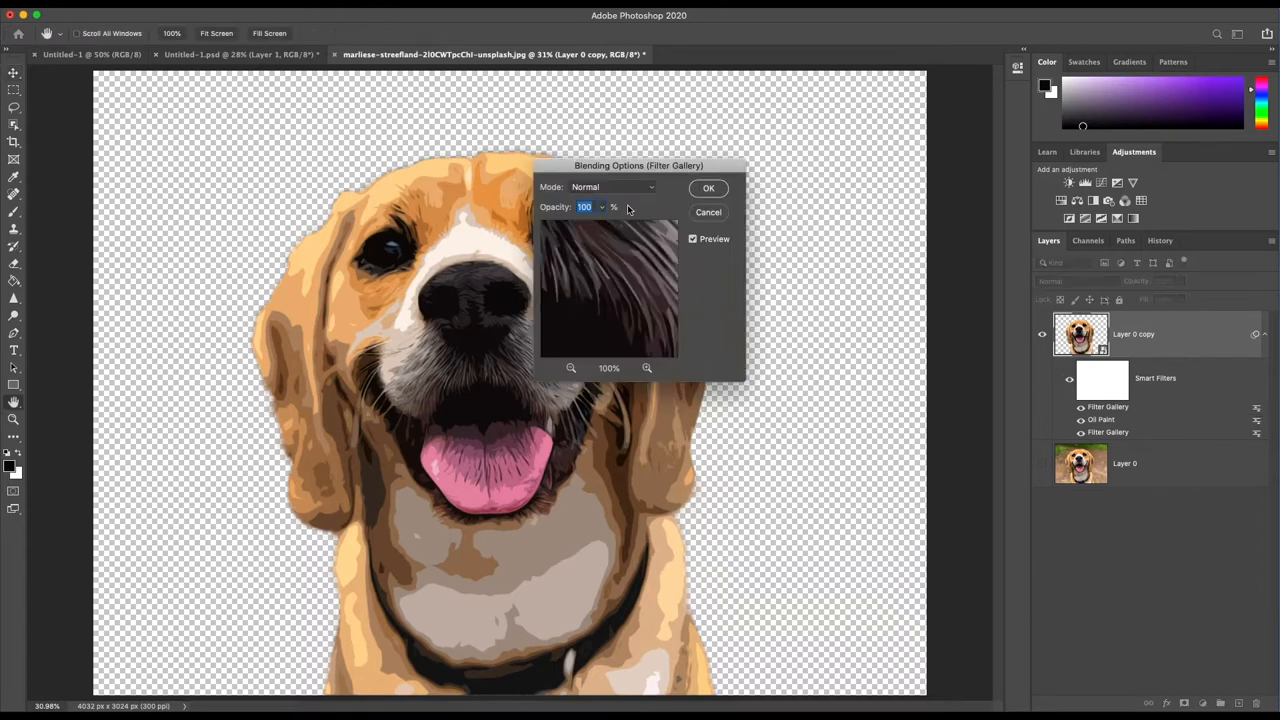
Step: Set the latest Cutout filter's blending mode to Soft Light
click(610, 188)
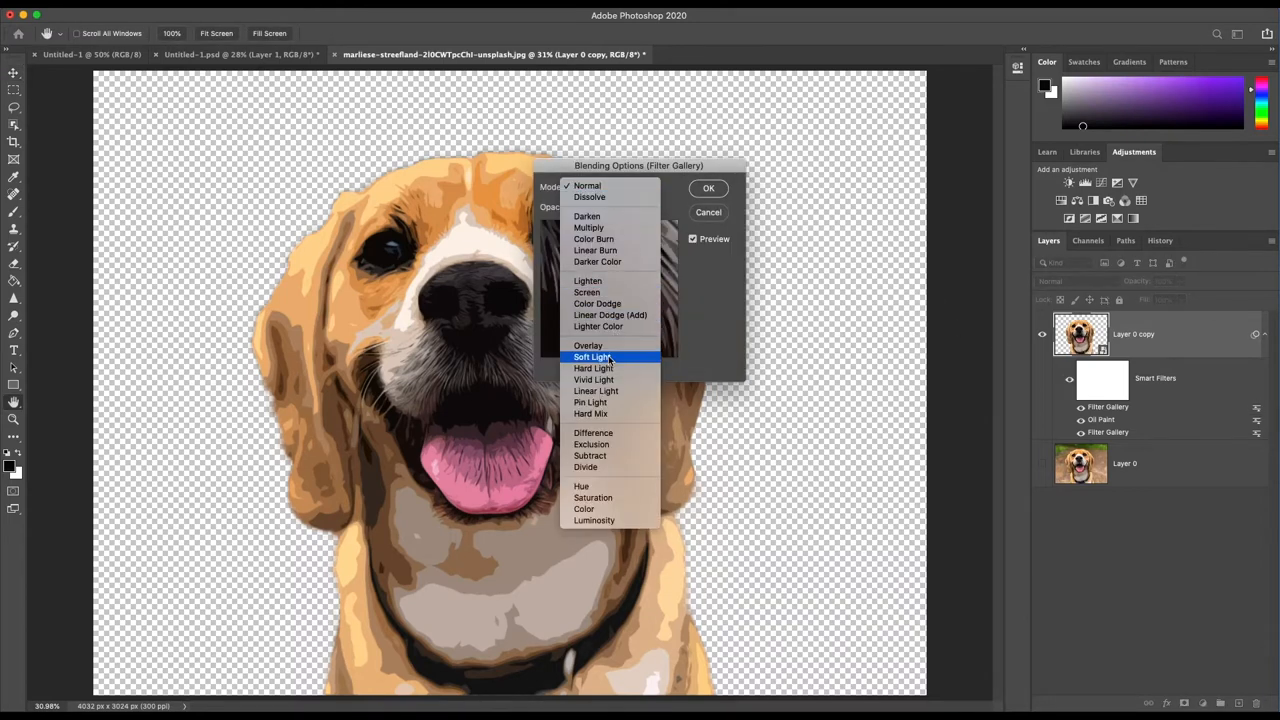
click(592, 356)
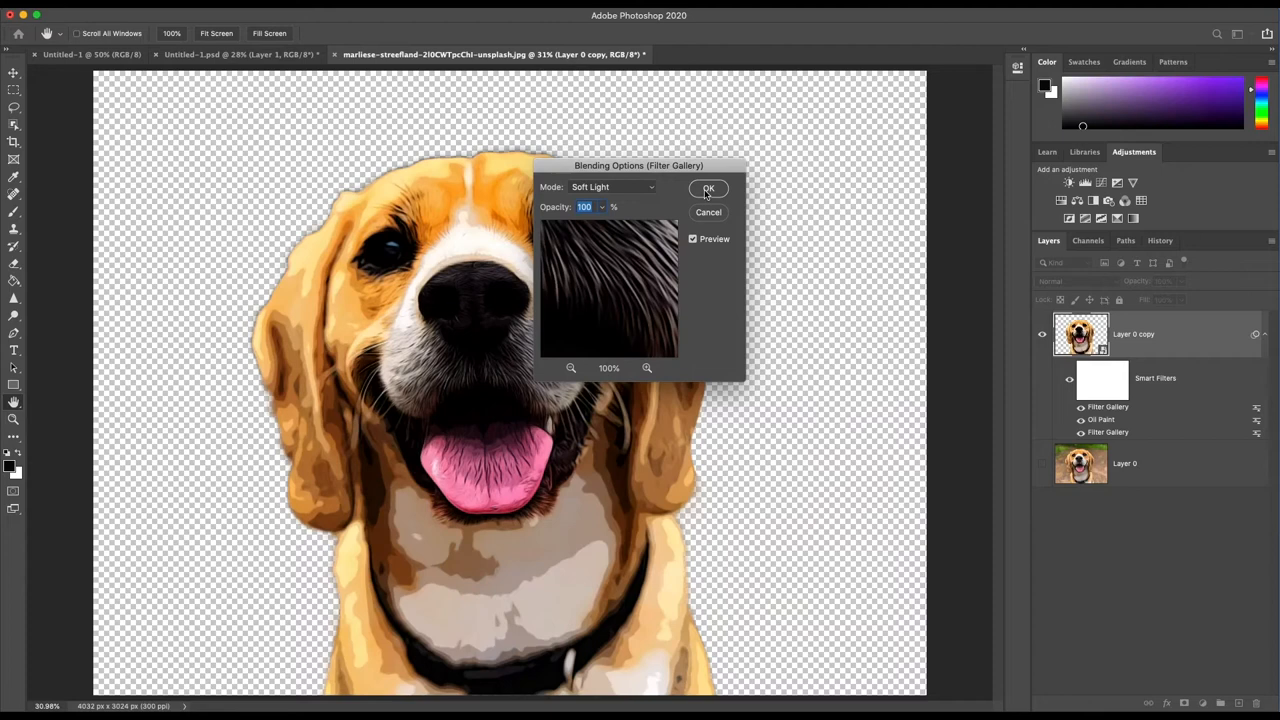
click(708, 188)
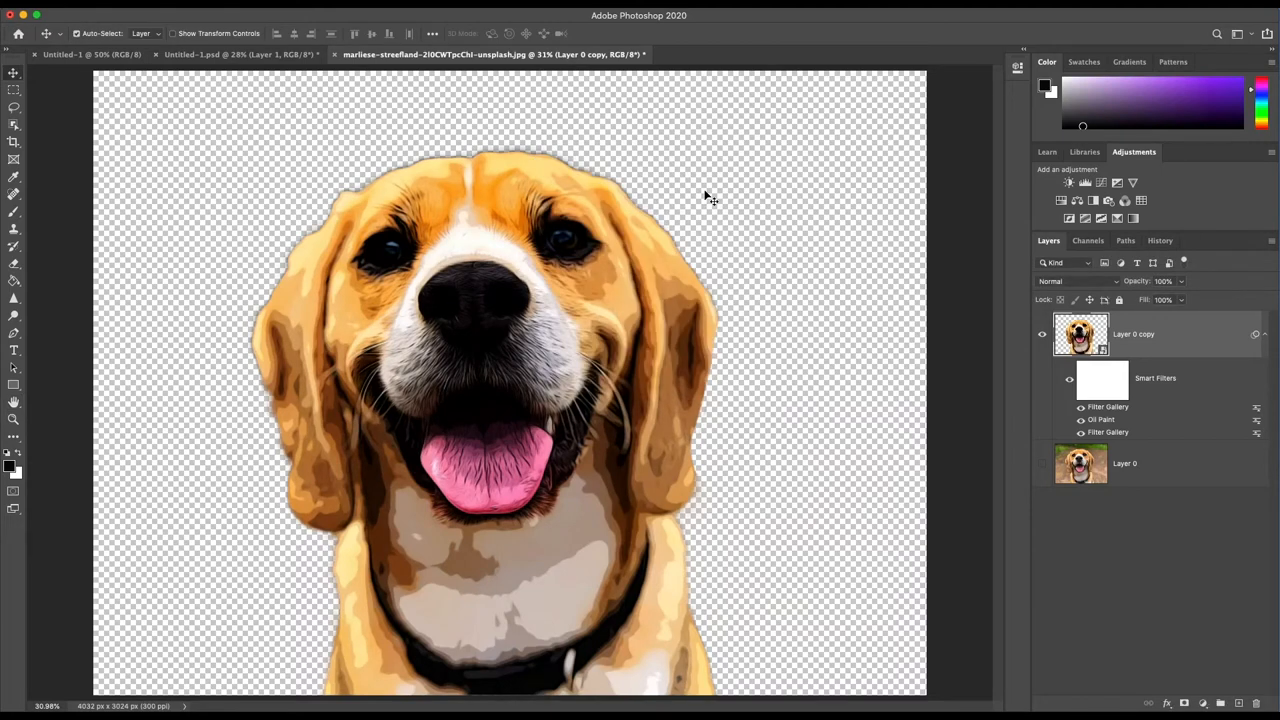
click(310, 32)
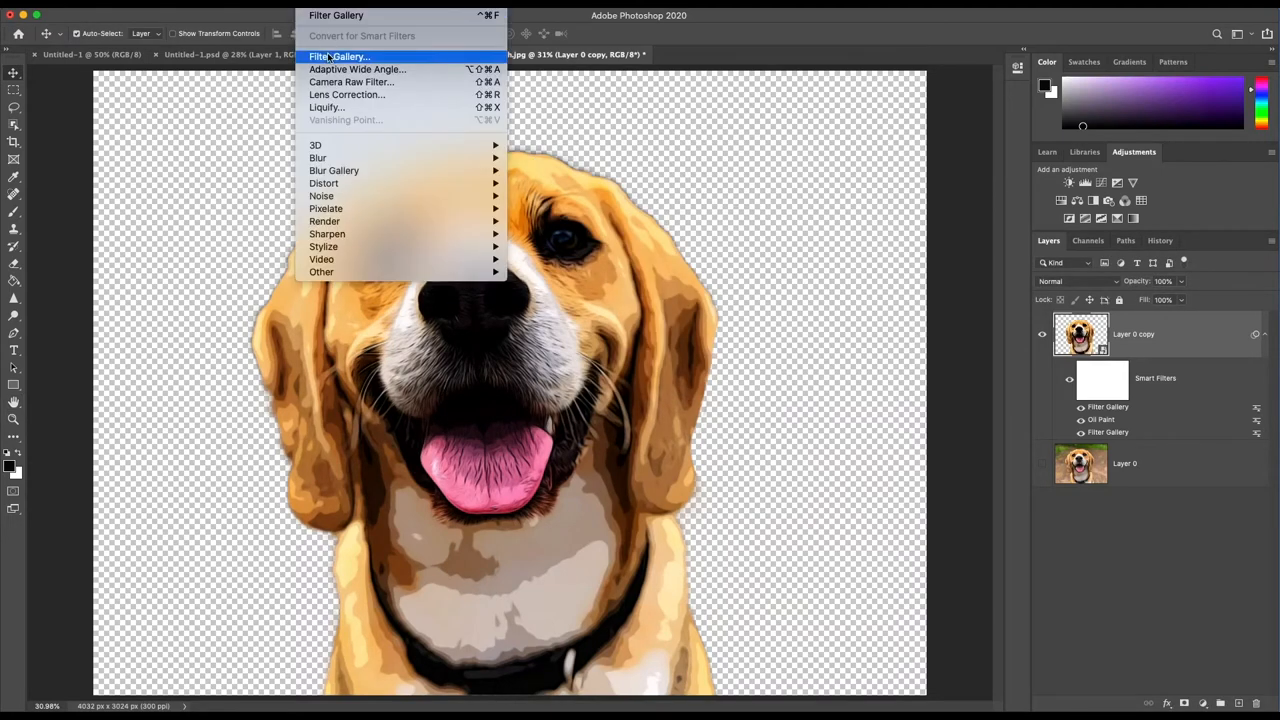
Step: Apply another Cutout pass from the Filter Gallery to the beagle
click(340, 56)
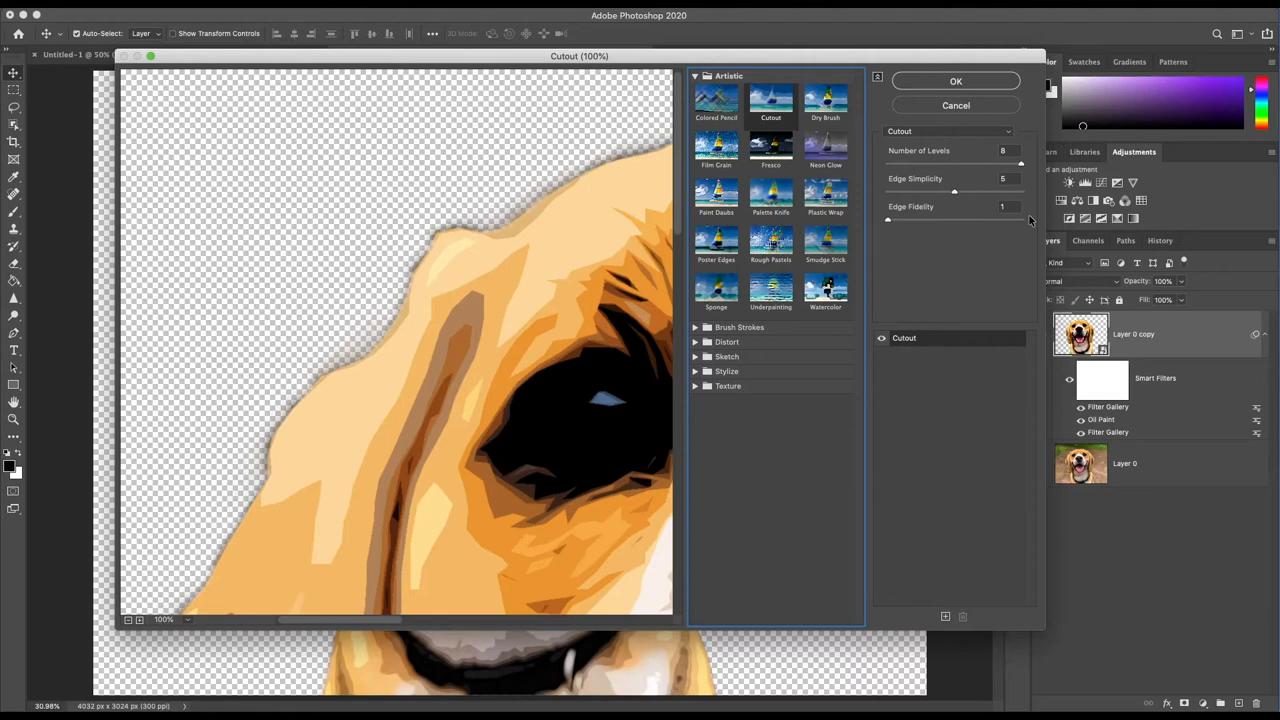
click(954, 80)
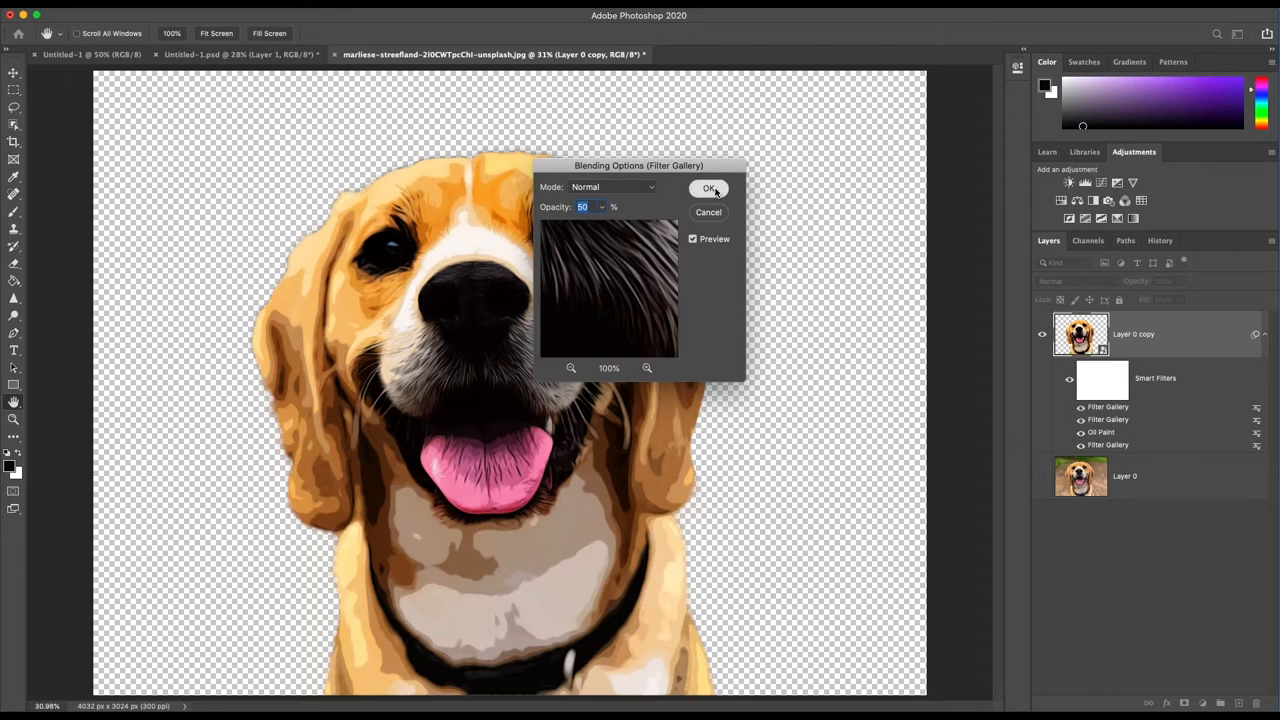
Step: Confirm the reduced opacity for the newest Cutout filter's blending
click(708, 188)
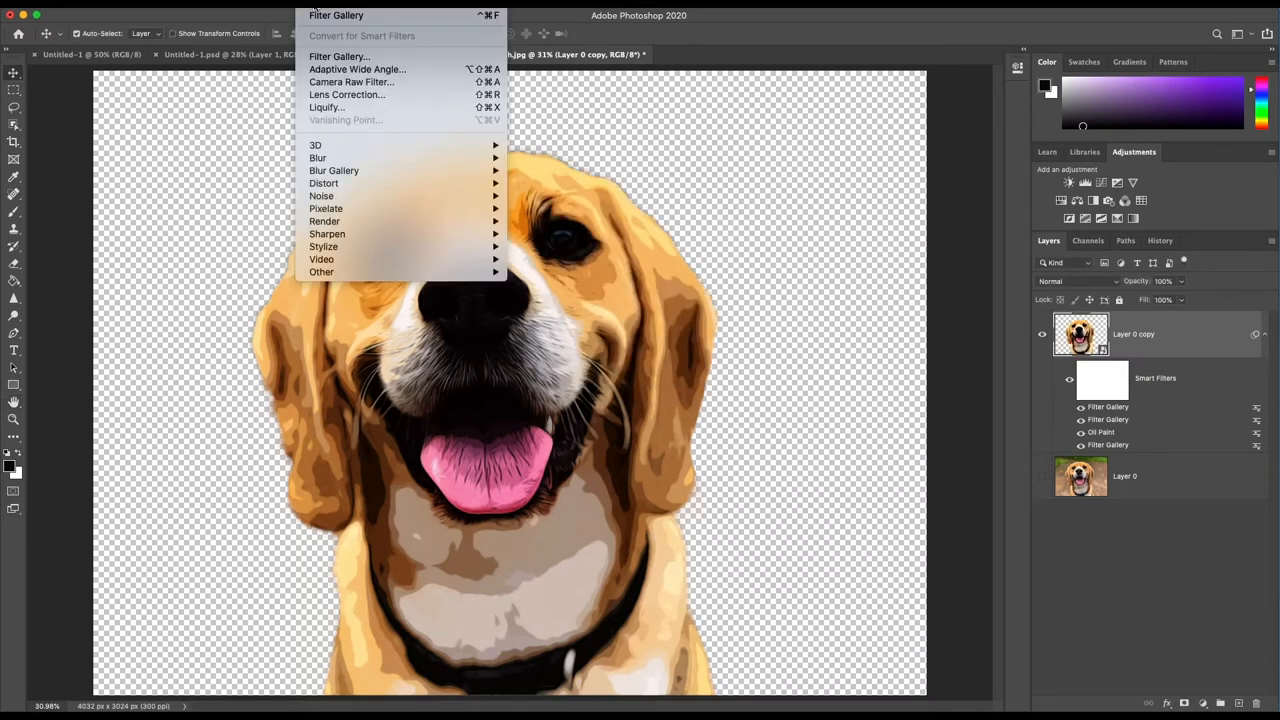
mouse_move(324, 220)
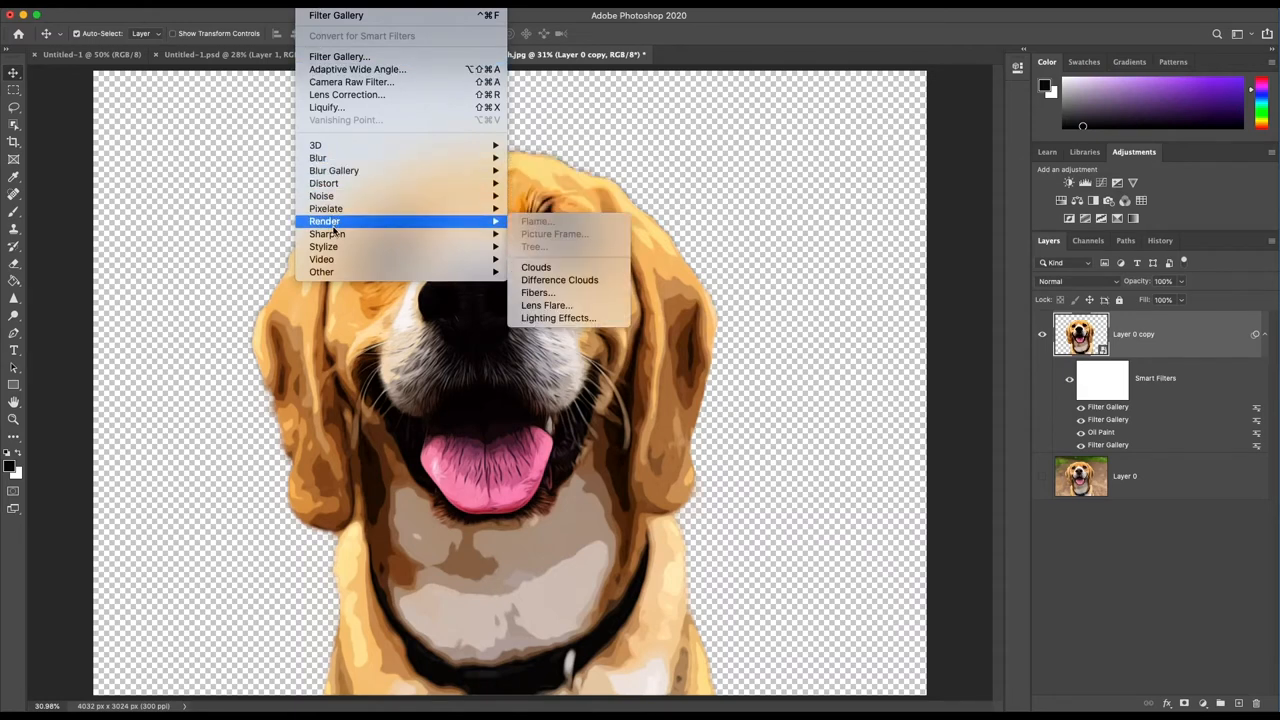
mouse_move(328, 232)
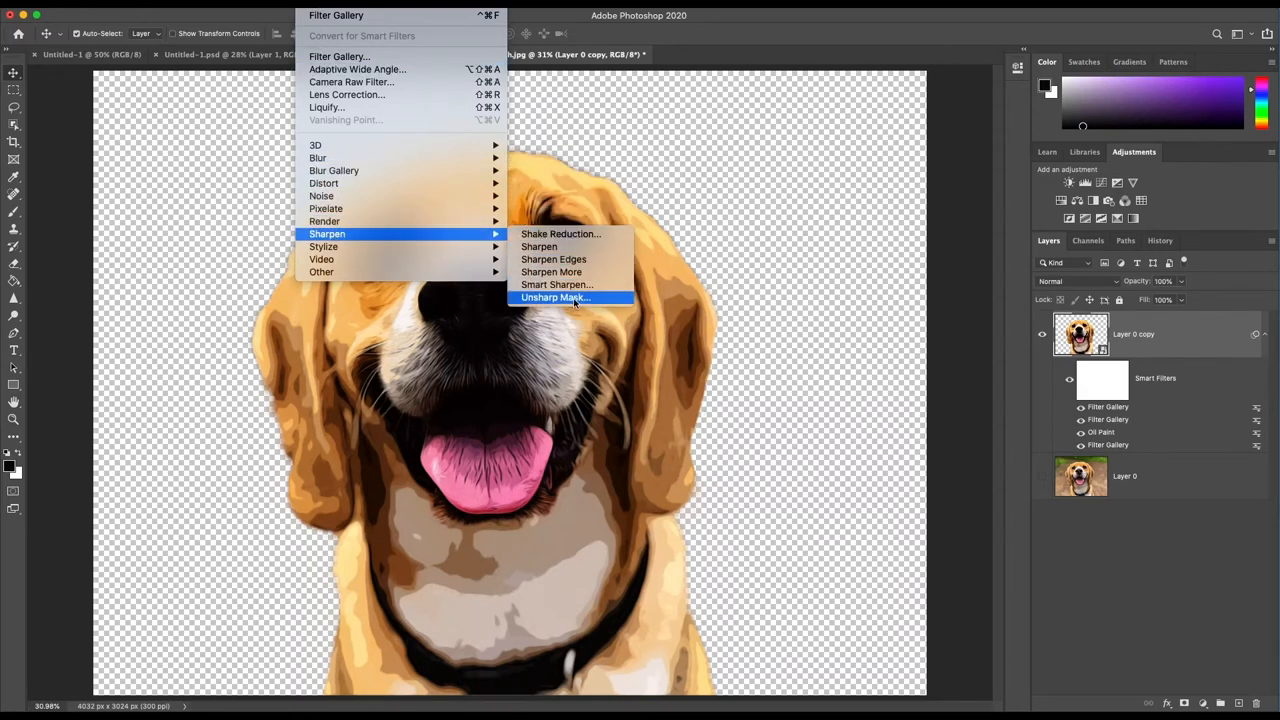
Step: Bring up Unsharp Mask and toggle Preview to compare the sharpening
click(556, 296)
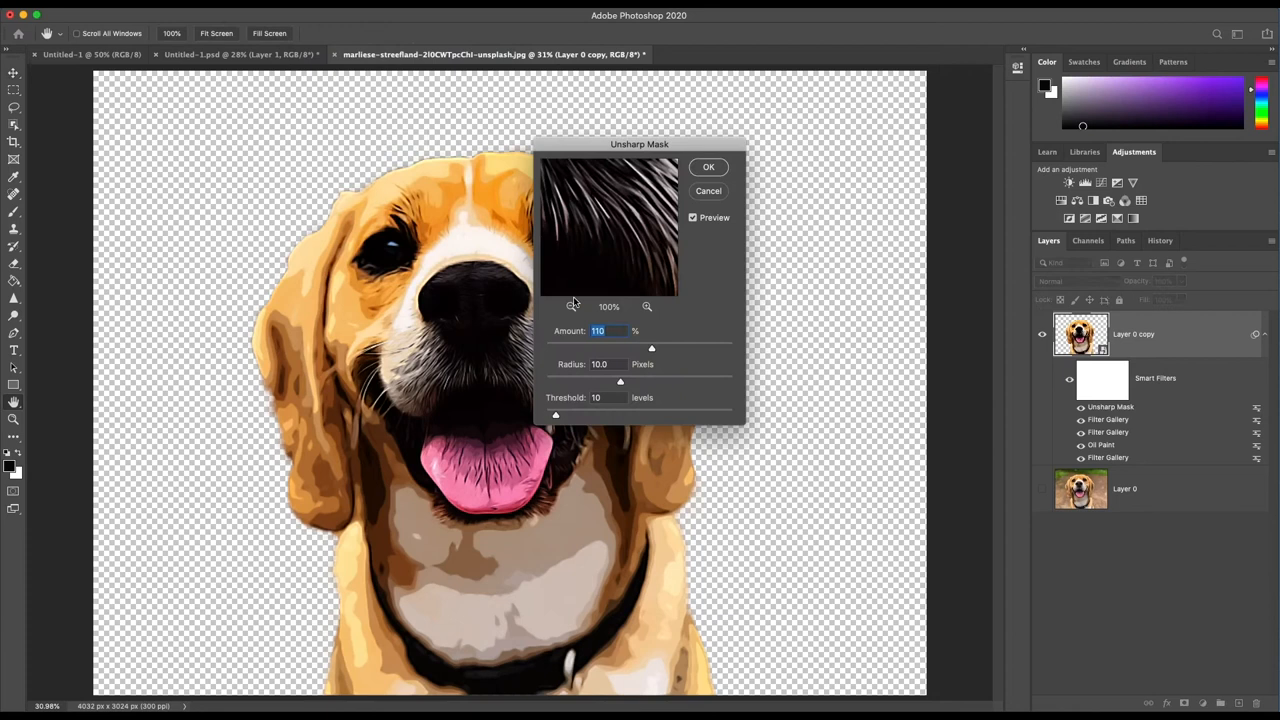
mouse_move(704, 310)
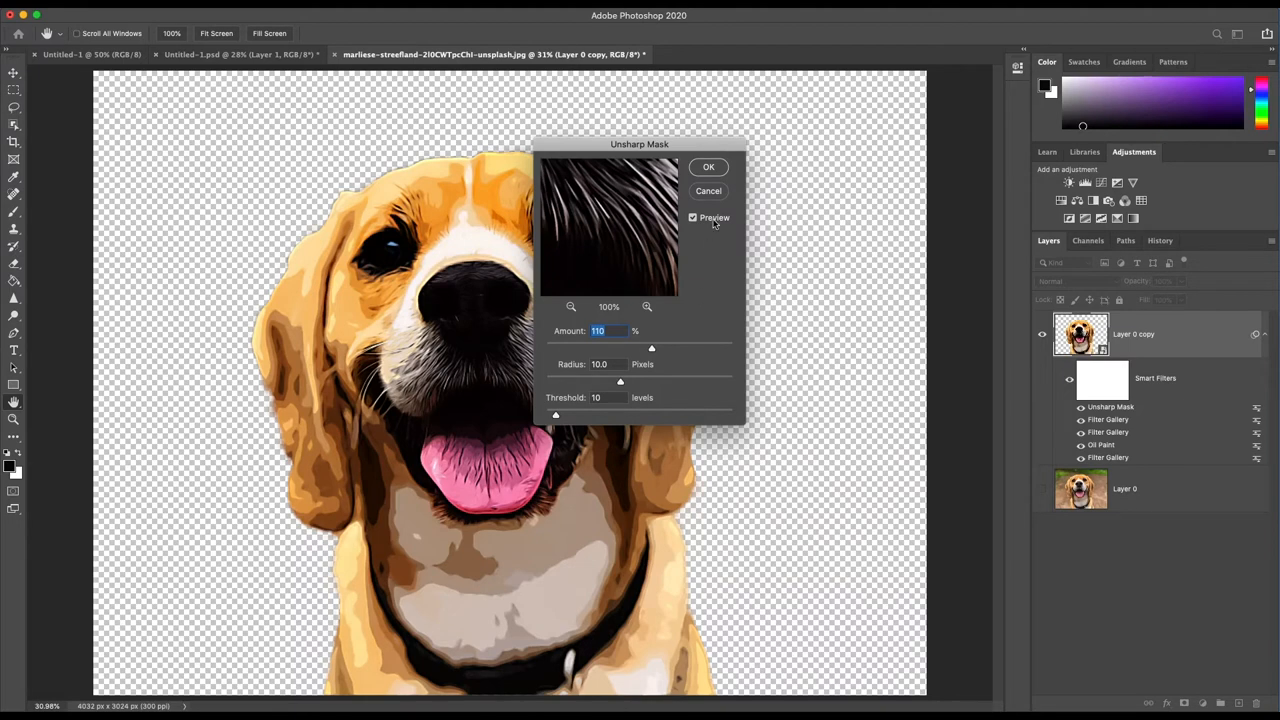
click(708, 168)
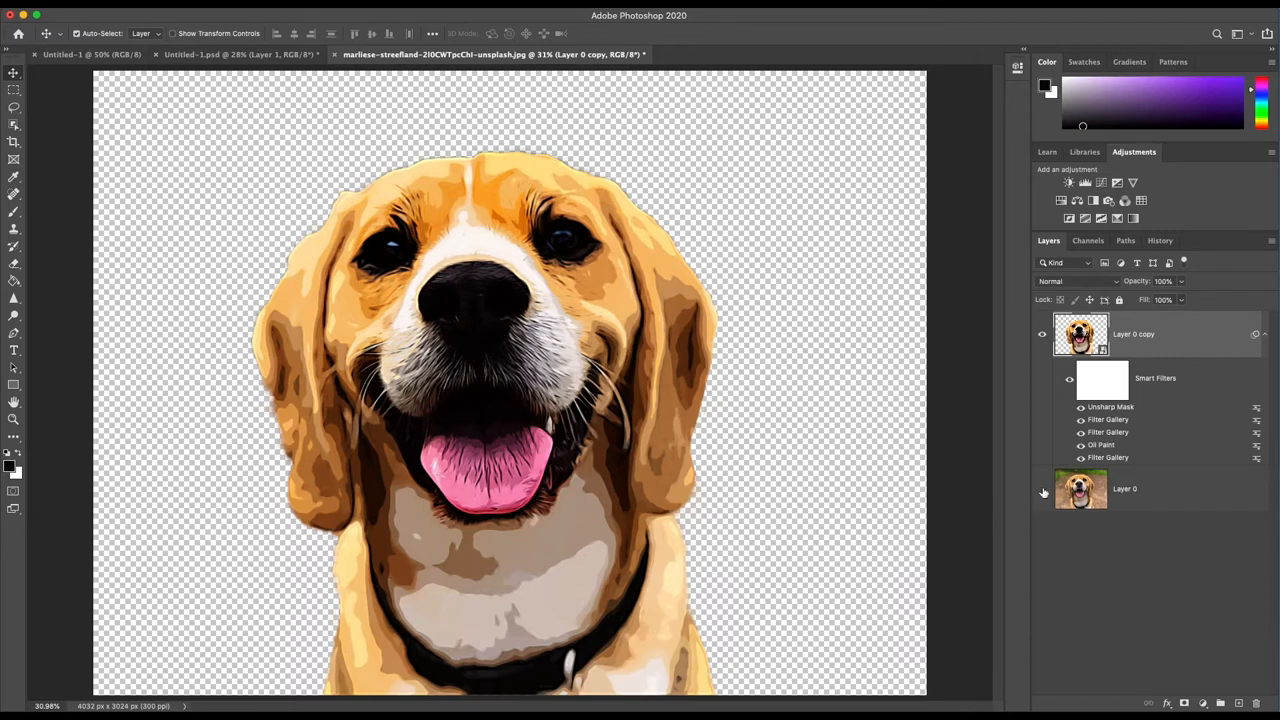
mouse_move(1044, 490)
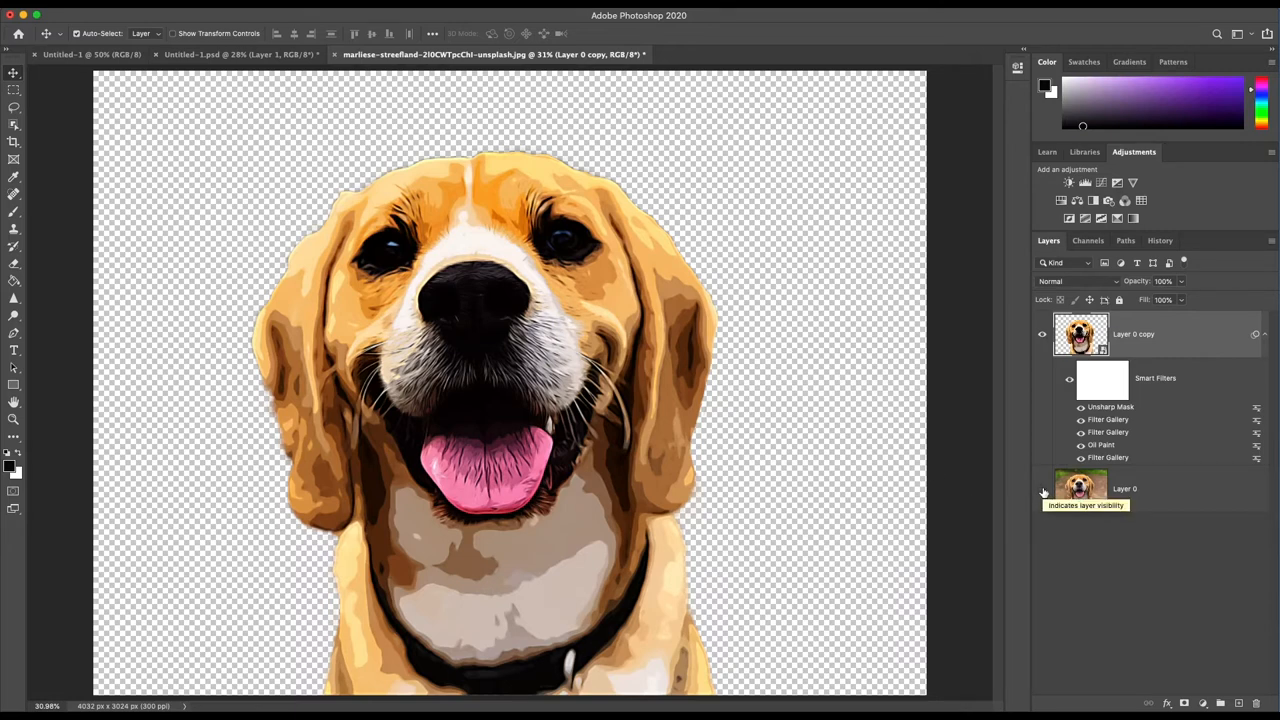
mouse_move(904, 540)
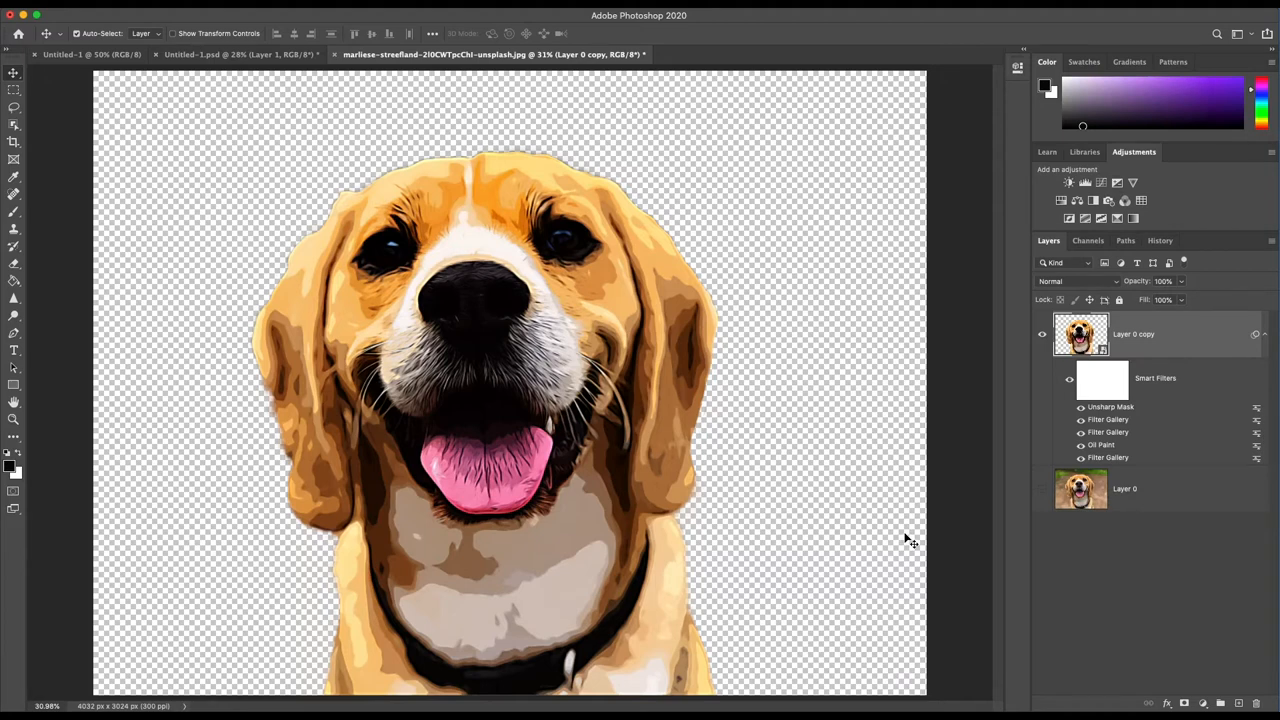
Step: Create a Color Lookup adjustment layer above the beagle layer
click(1202, 704)
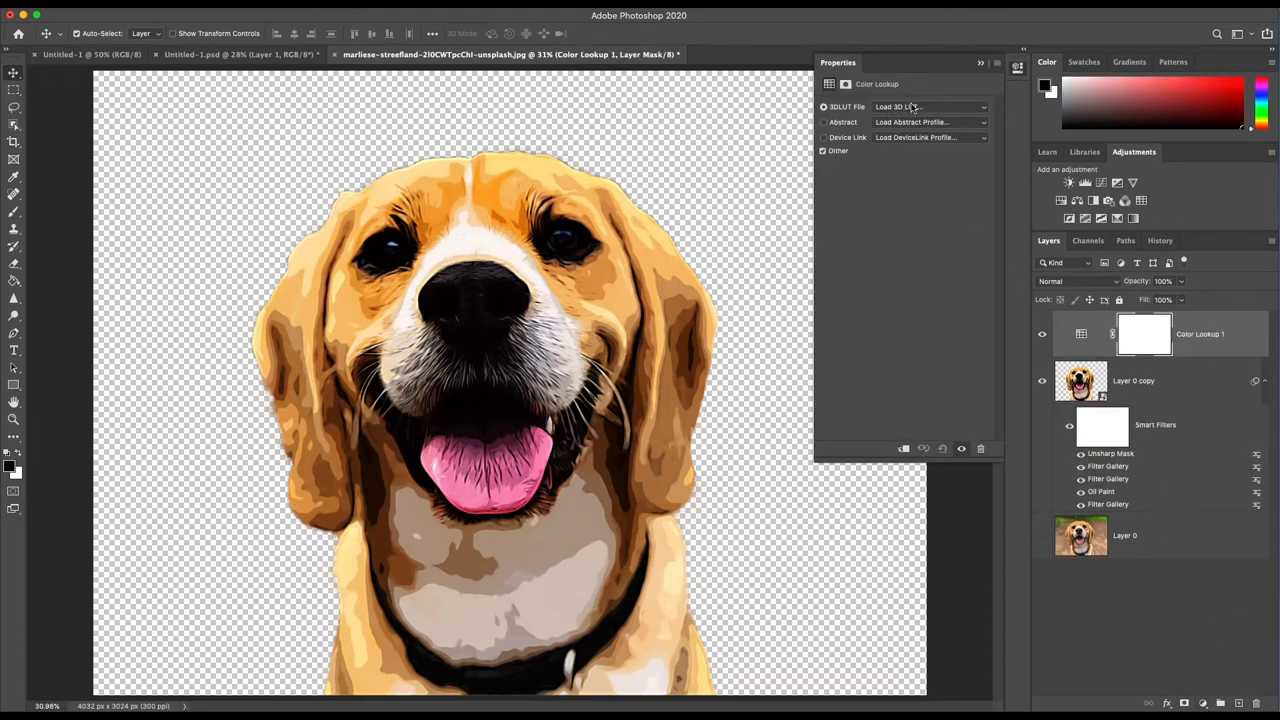
Step: Try 3Strip and Fuji lookup tables, settle on EdgyAmber.3DL, and lower the layer's opacity
click(930, 108)
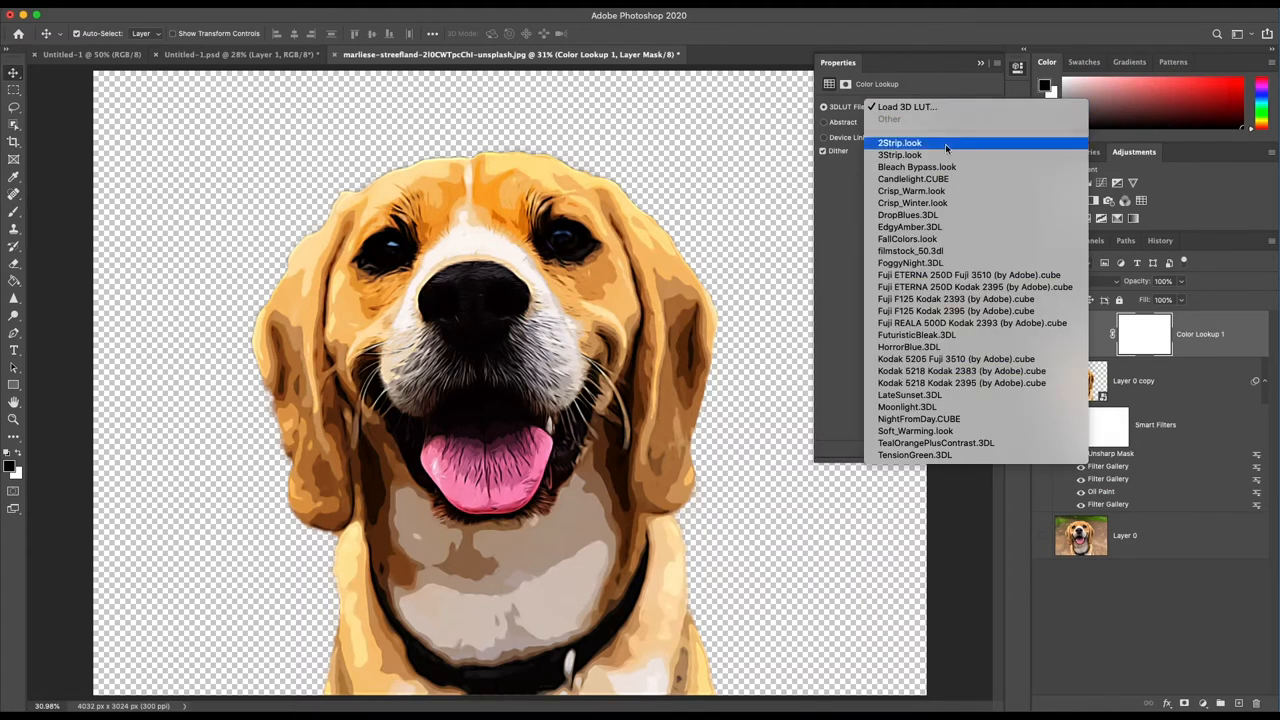
click(900, 106)
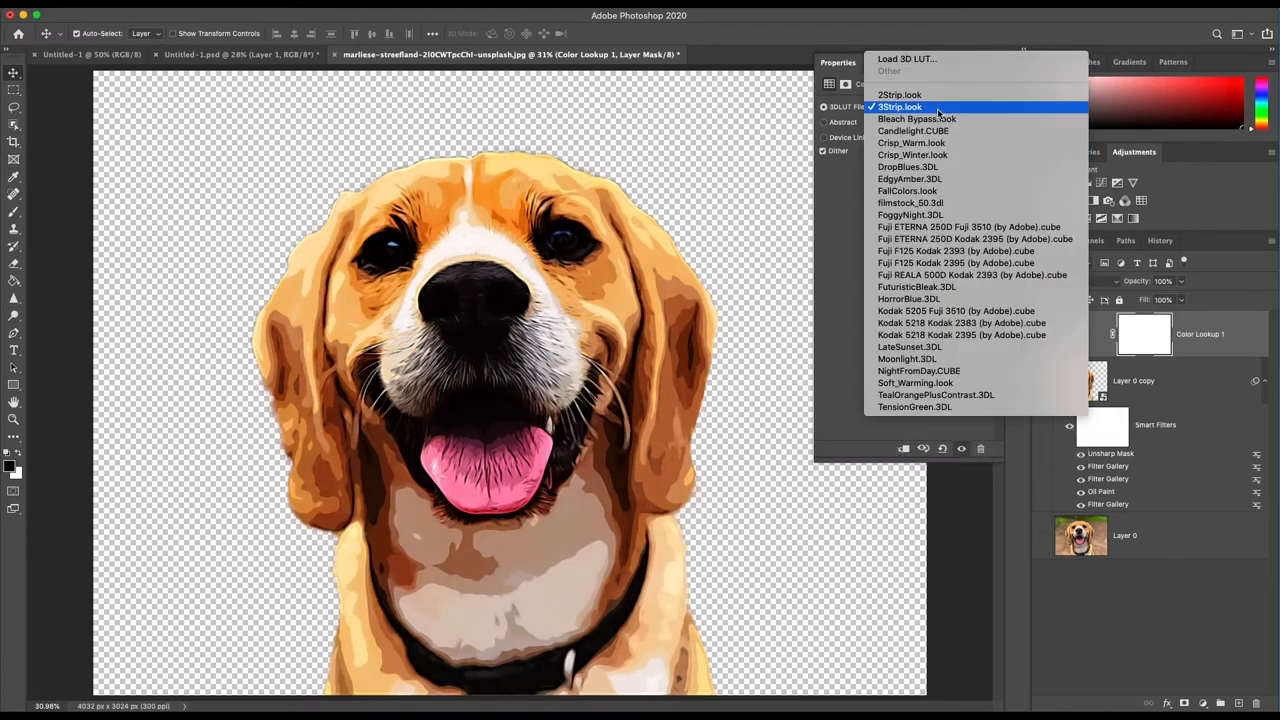
click(900, 108)
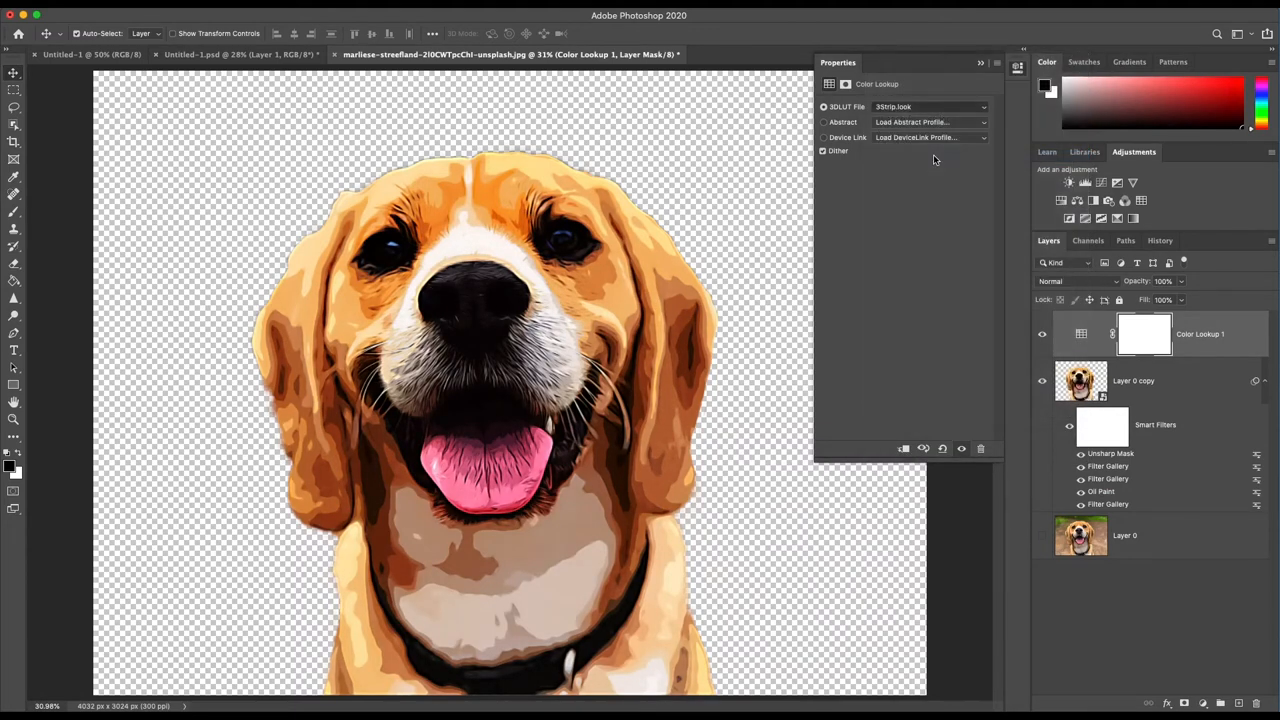
click(928, 108)
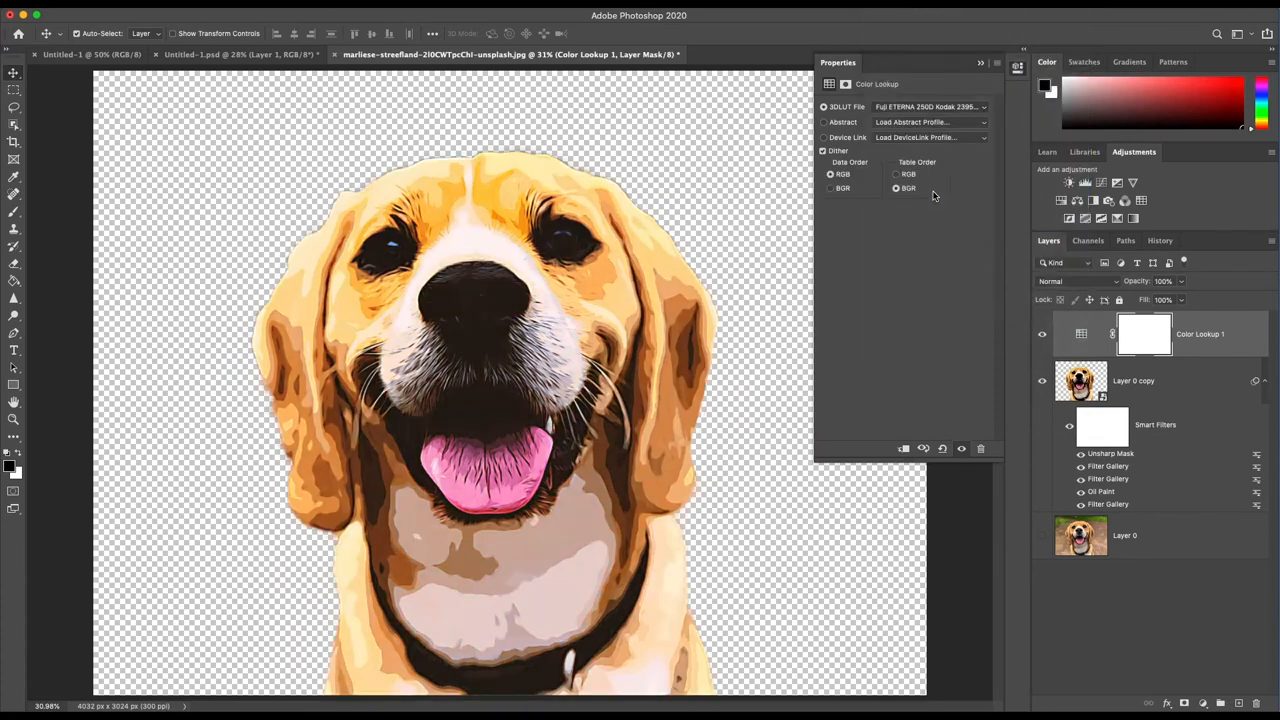
click(930, 108)
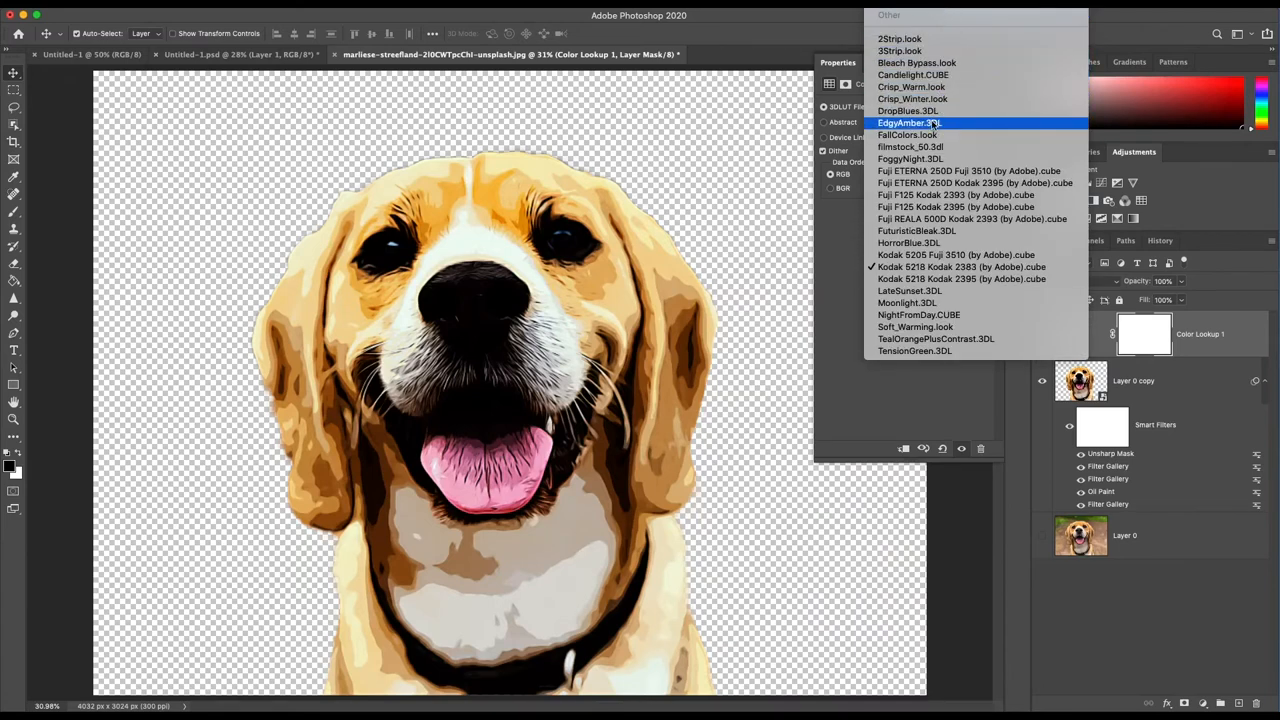
click(908, 122)
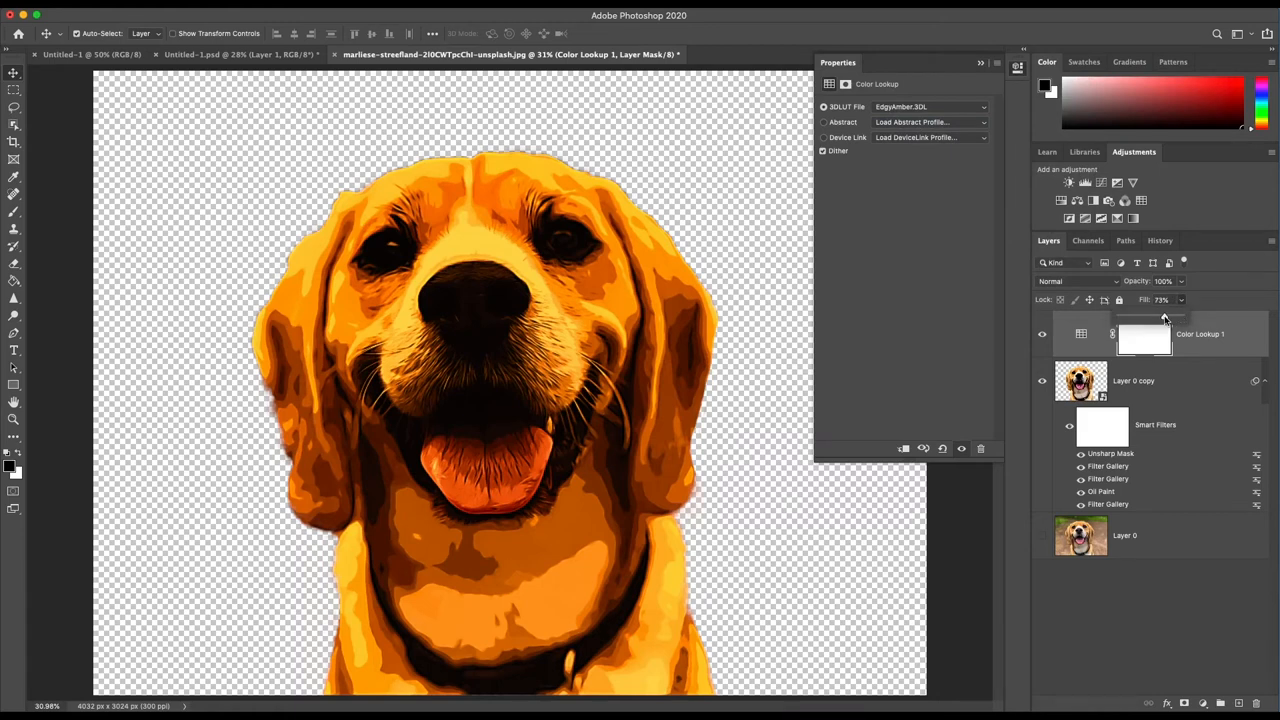
drag(1164, 318, 1150, 318)
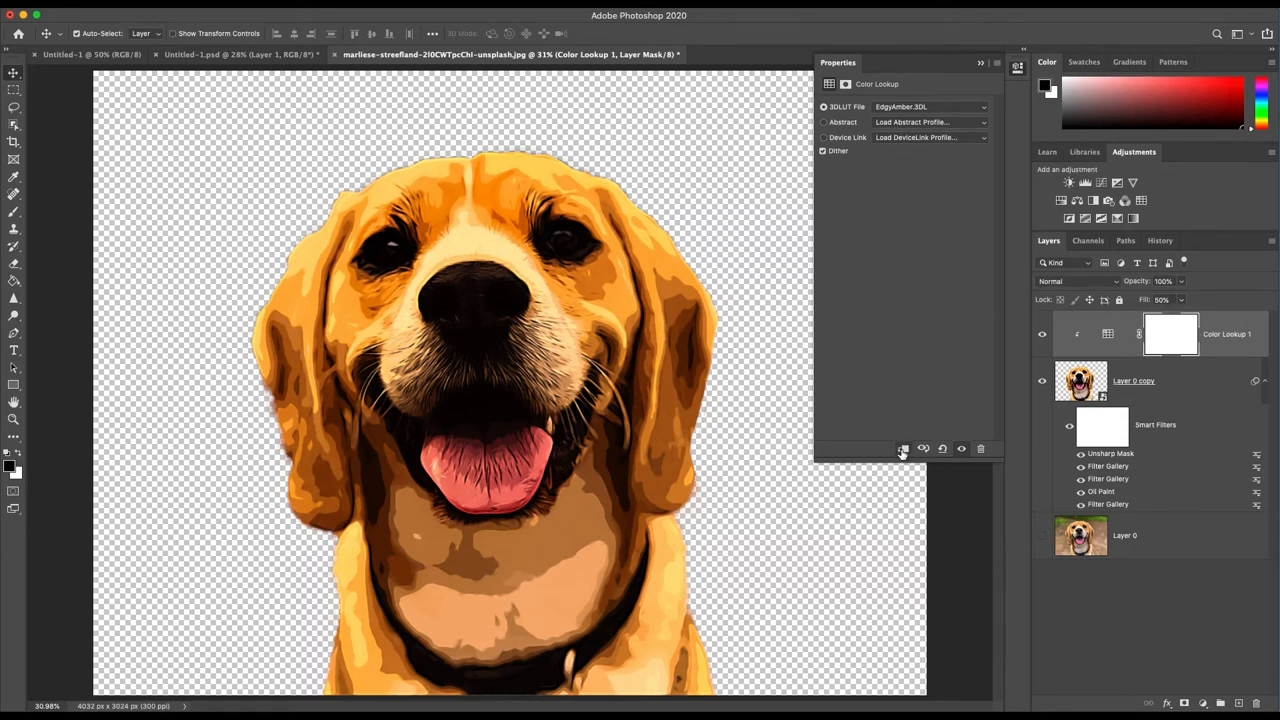
mouse_move(1068, 424)
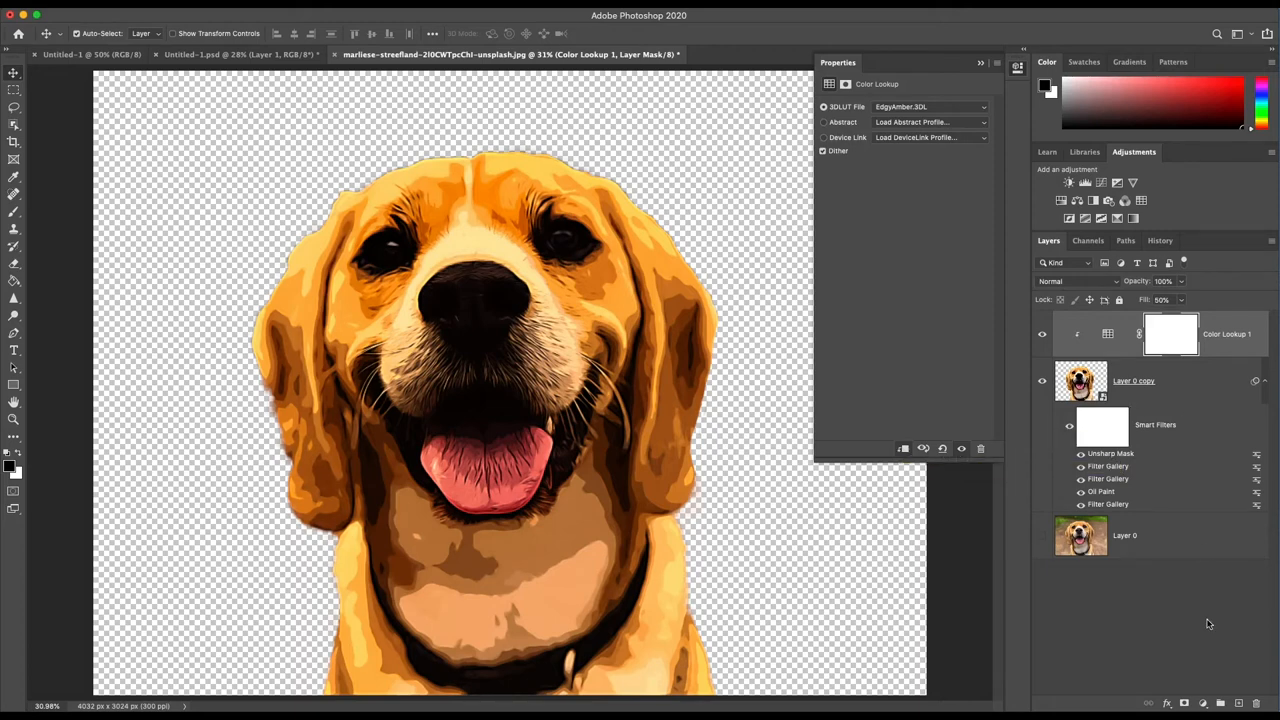
mouse_move(1202, 690)
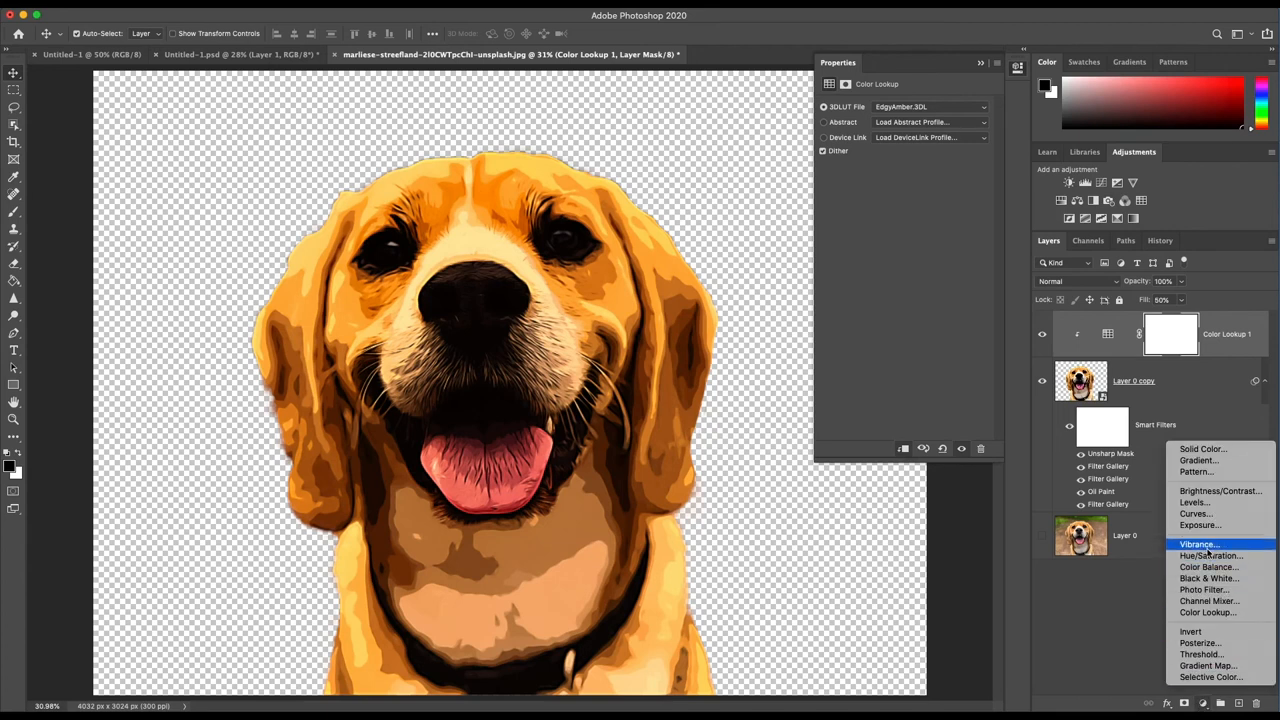
Step: Add a Vibrance layer with the Vibrance and Saturation sliders nudged slightly upward
click(1198, 544)
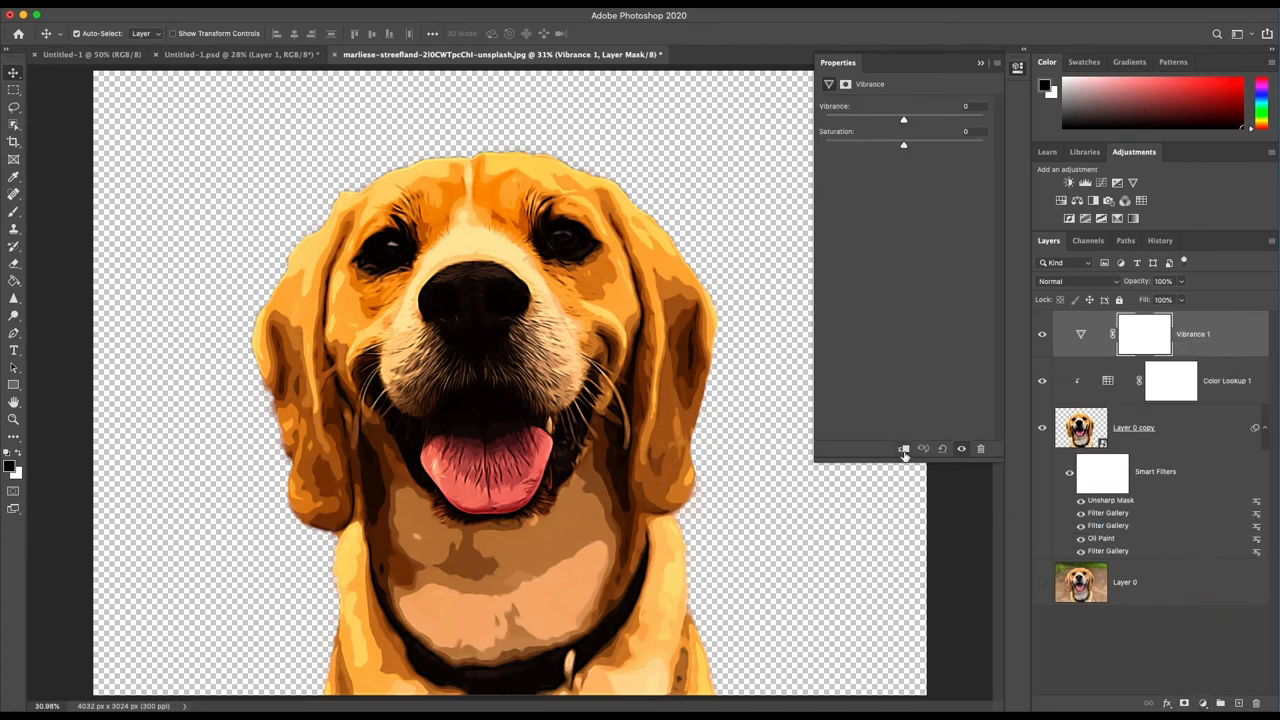
drag(904, 120, 900, 120)
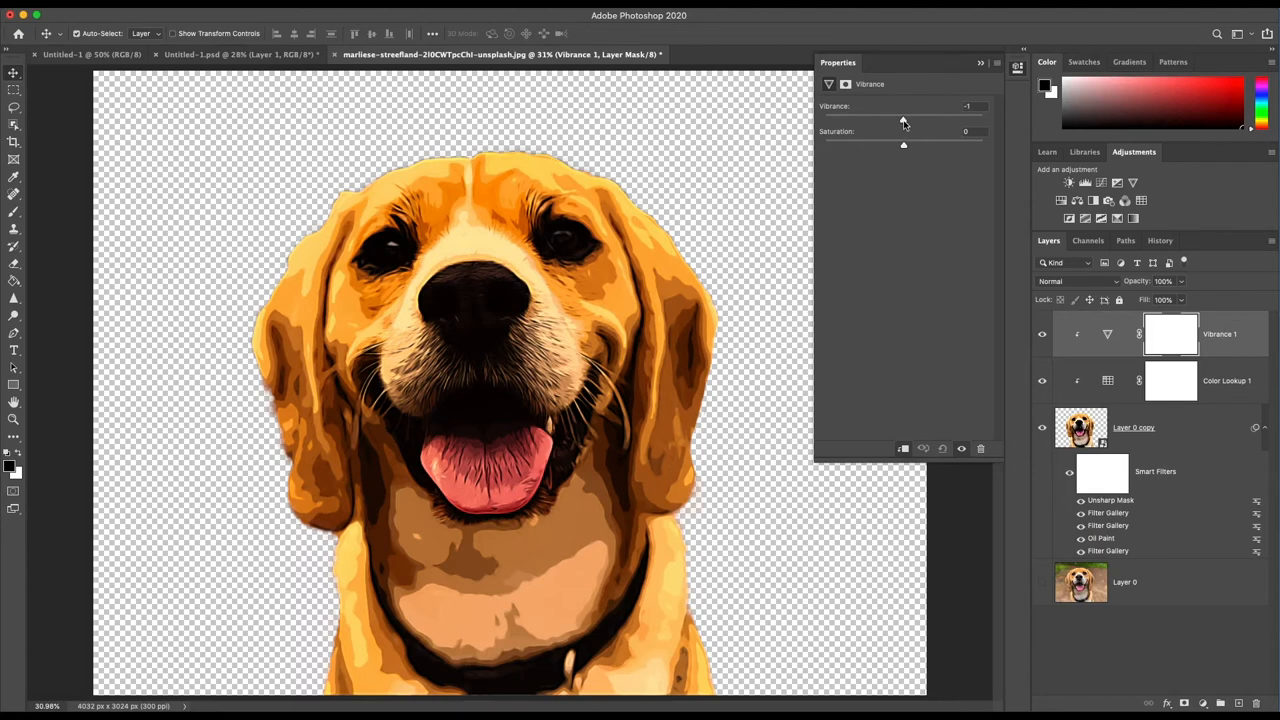
drag(904, 118, 918, 118)
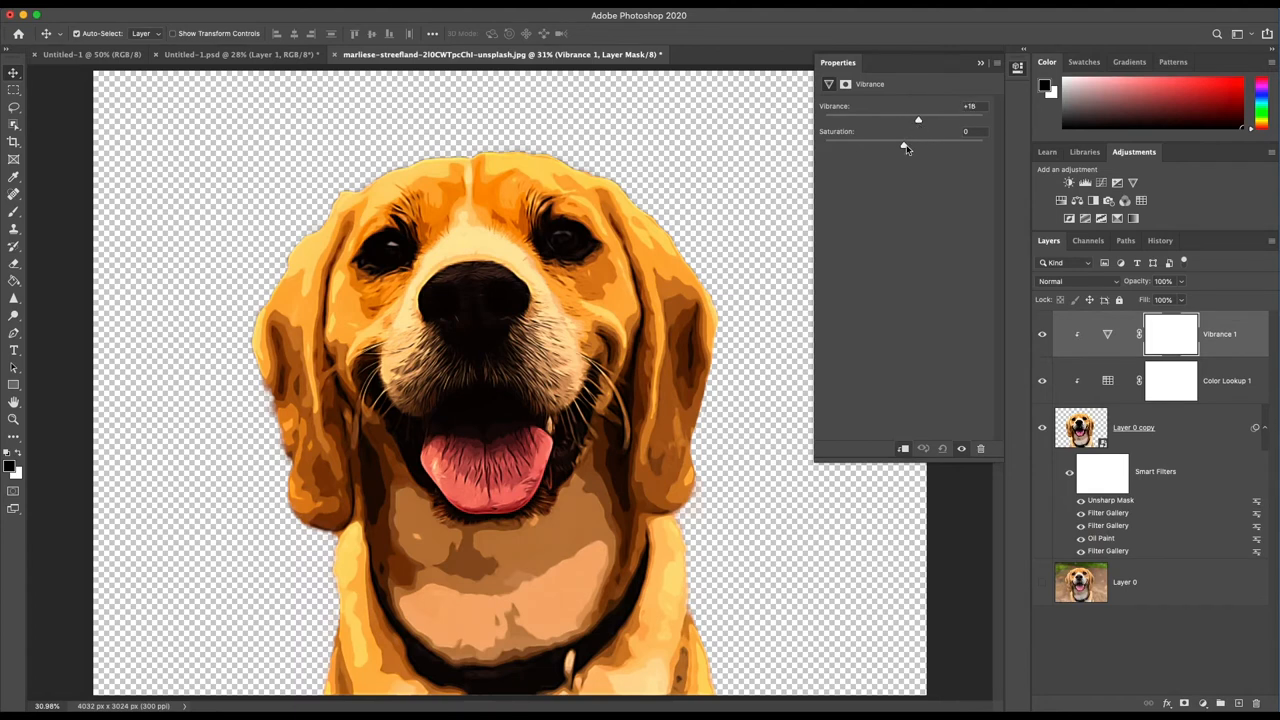
drag(904, 144, 912, 144)
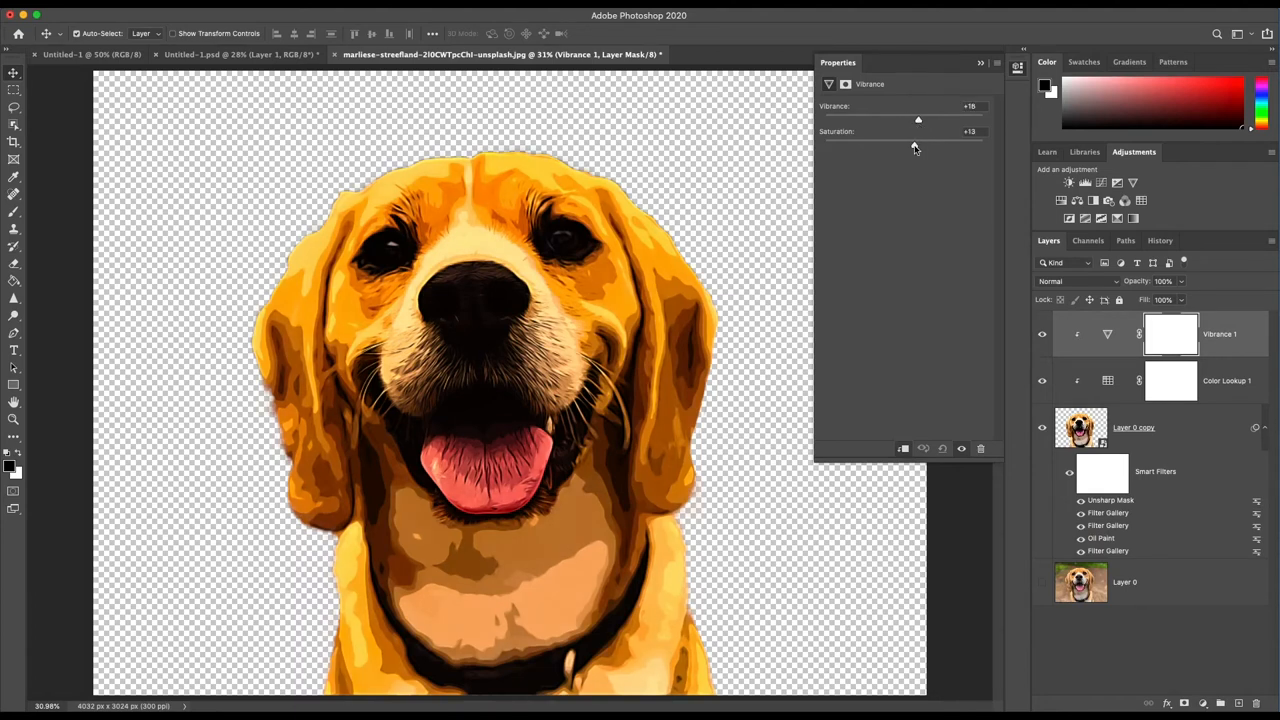
drag(920, 132, 916, 132)
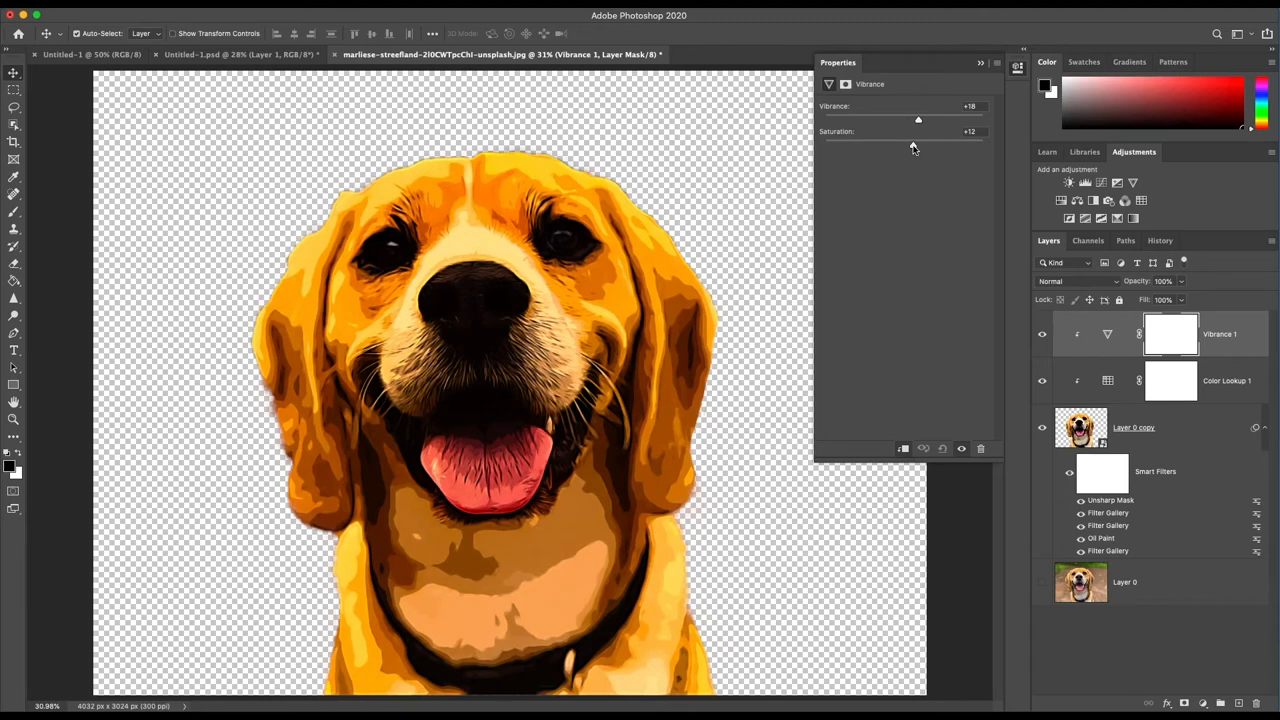
click(980, 62)
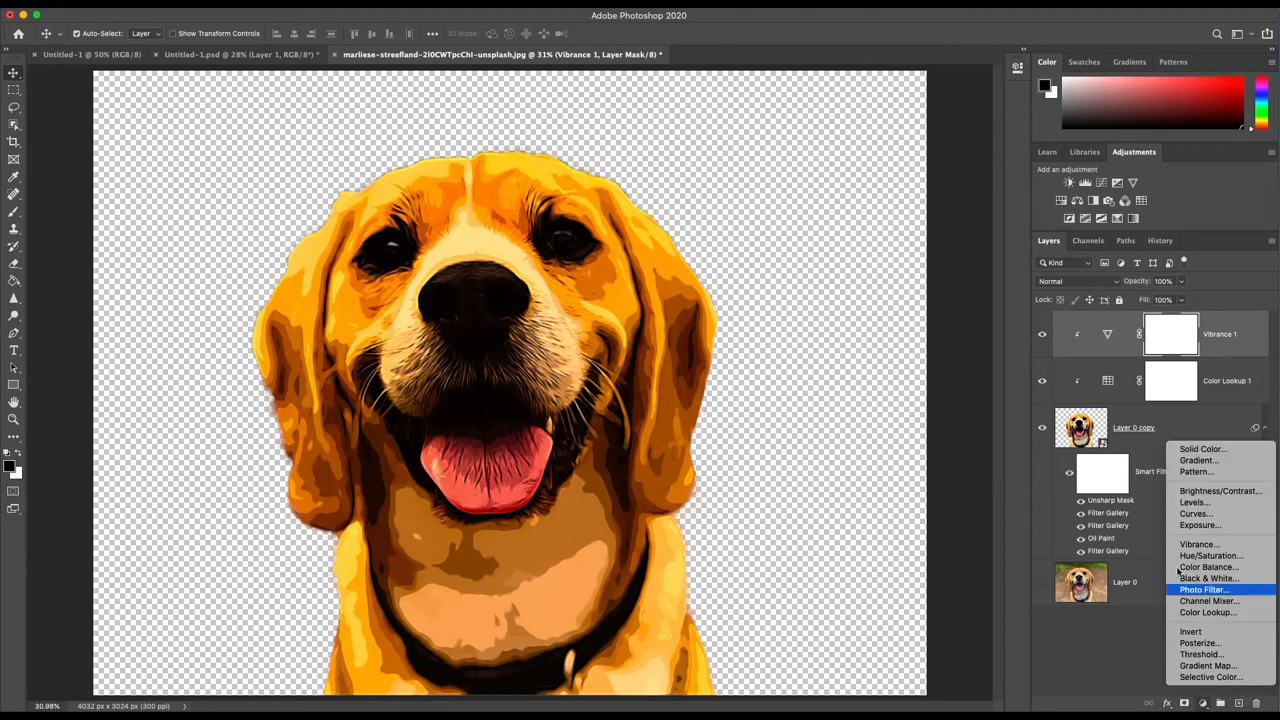
Step: Add a Gradient Fill layer and bring up the Gradient Editor for its gradient swatch
click(1198, 460)
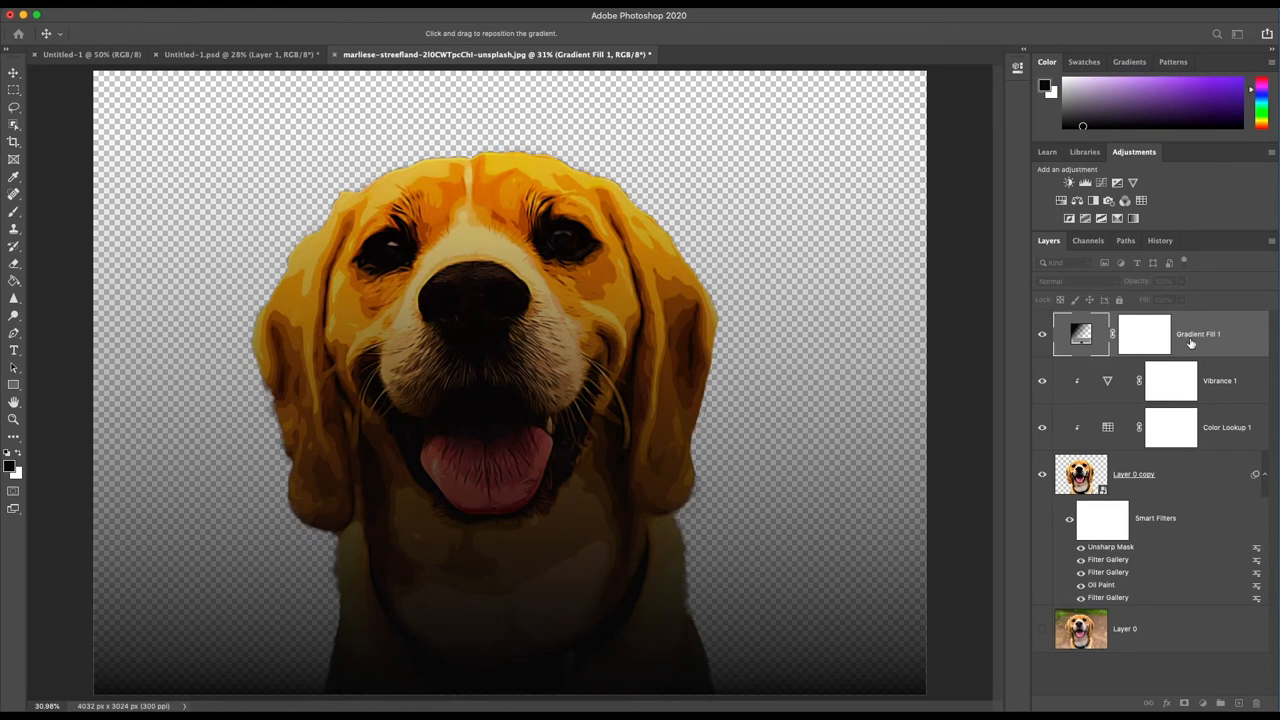
double_click(1080, 334)
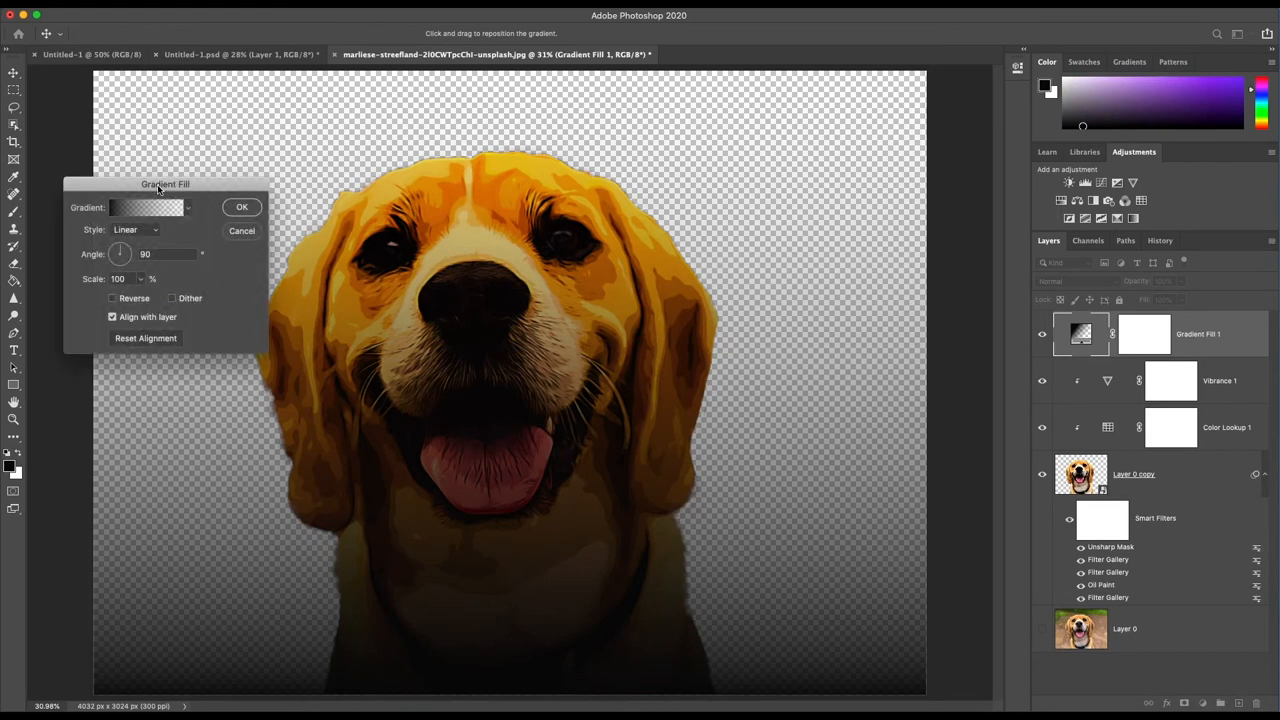
click(148, 206)
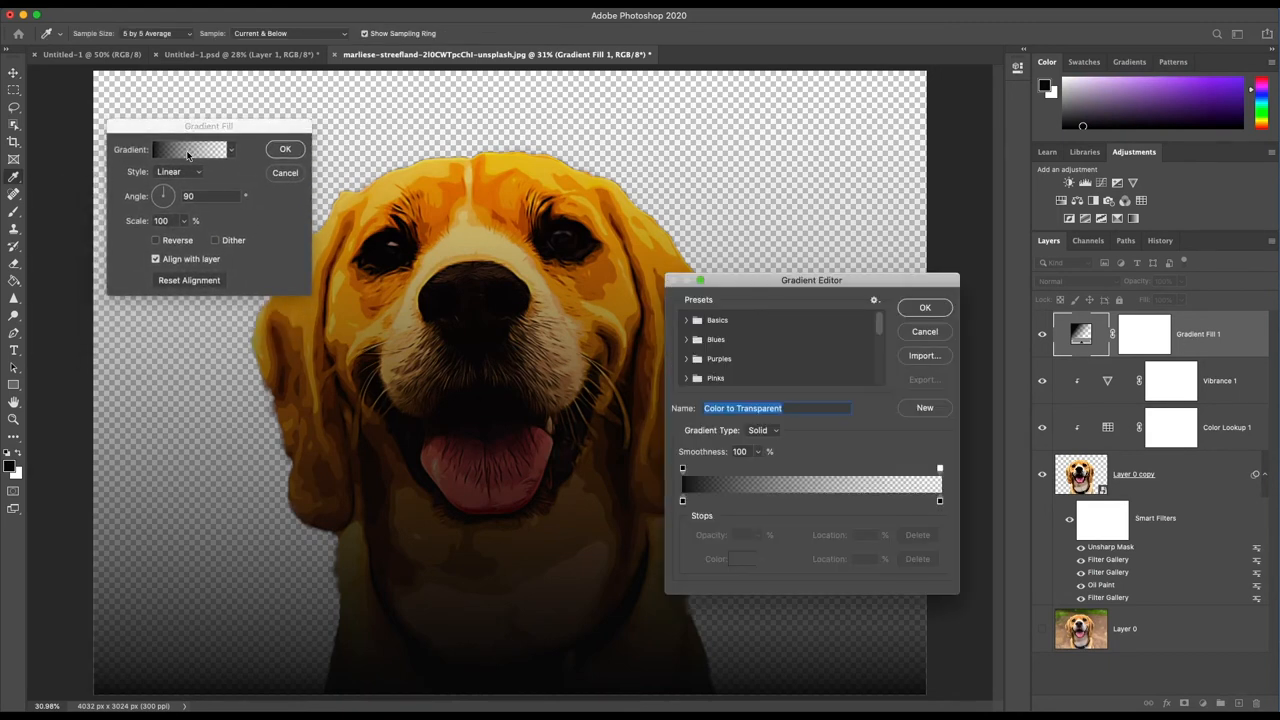
scroll(down, 3)
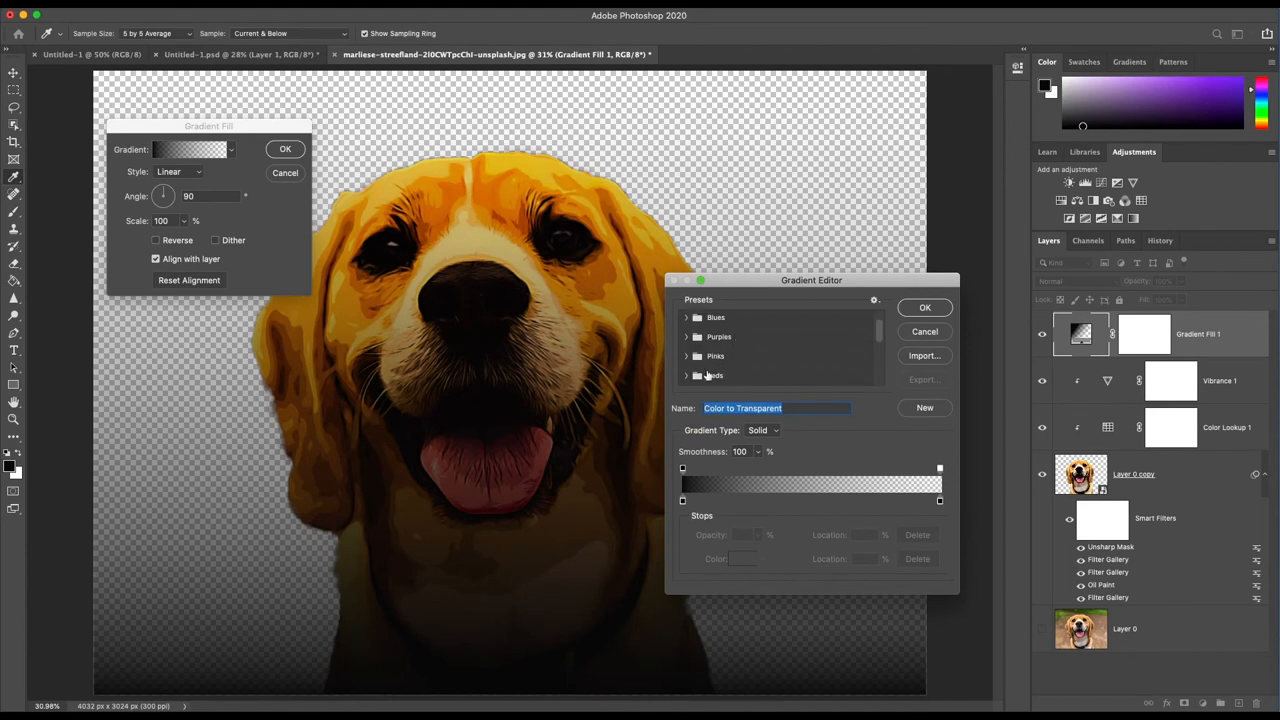
Step: Apply a Reds preset with a crimson end stop and confirm the gradient as the beagle's background
click(724, 350)
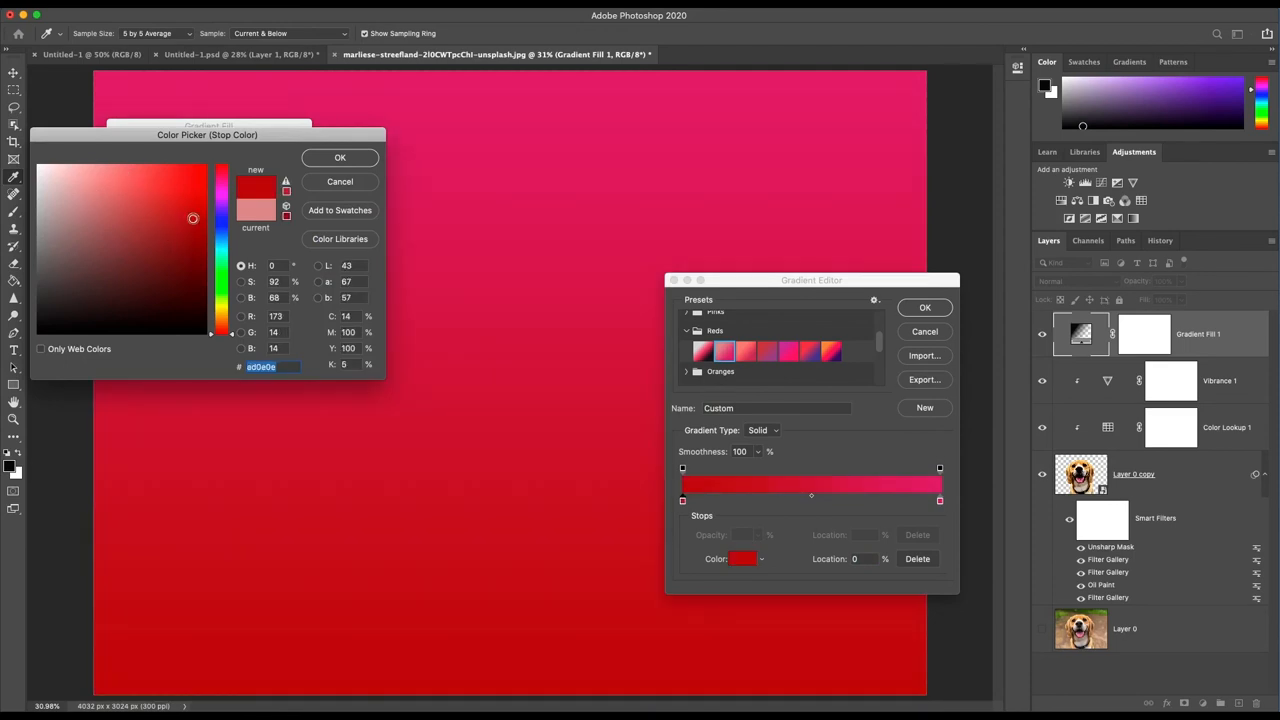
click(340, 156)
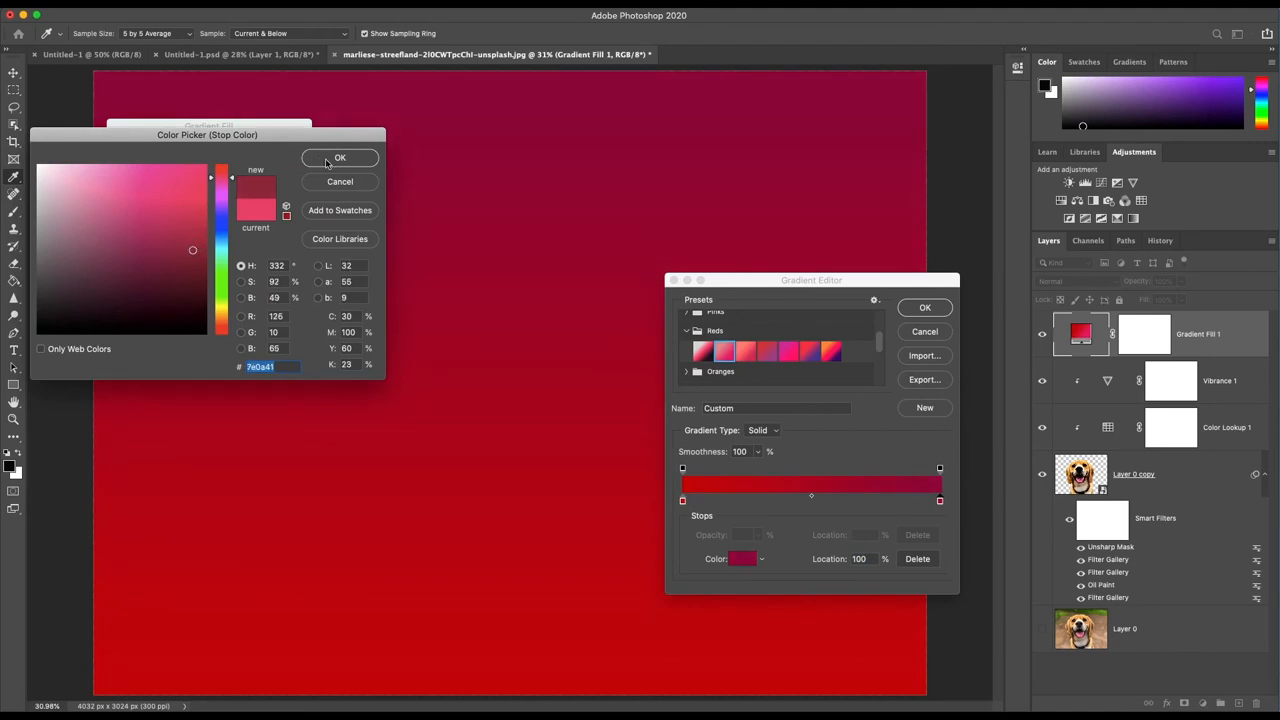
click(340, 158)
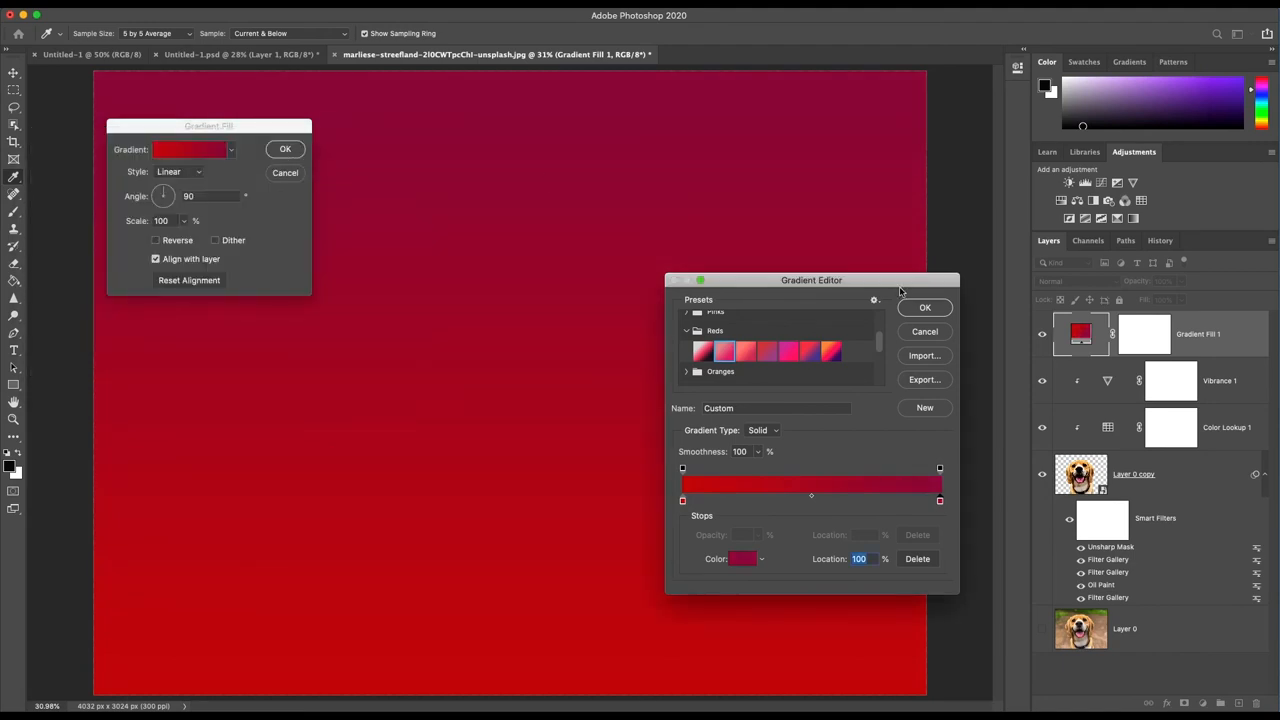
click(924, 308)
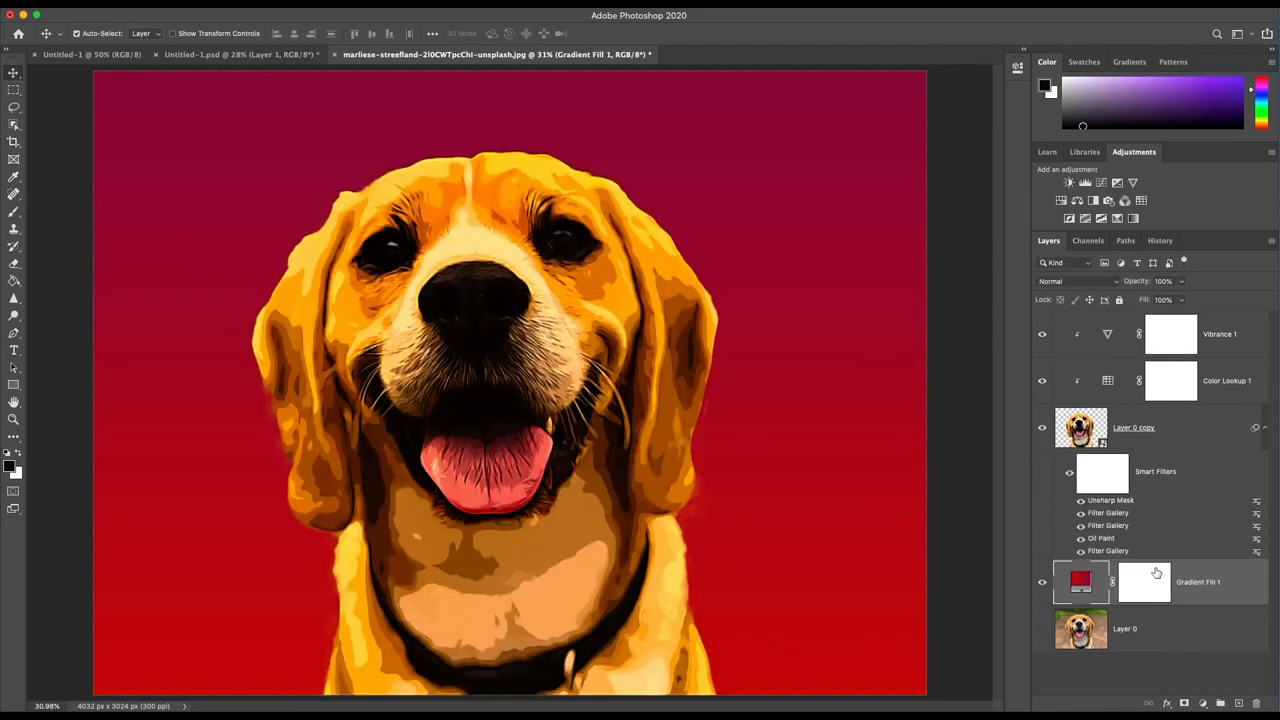
mouse_move(1144, 582)
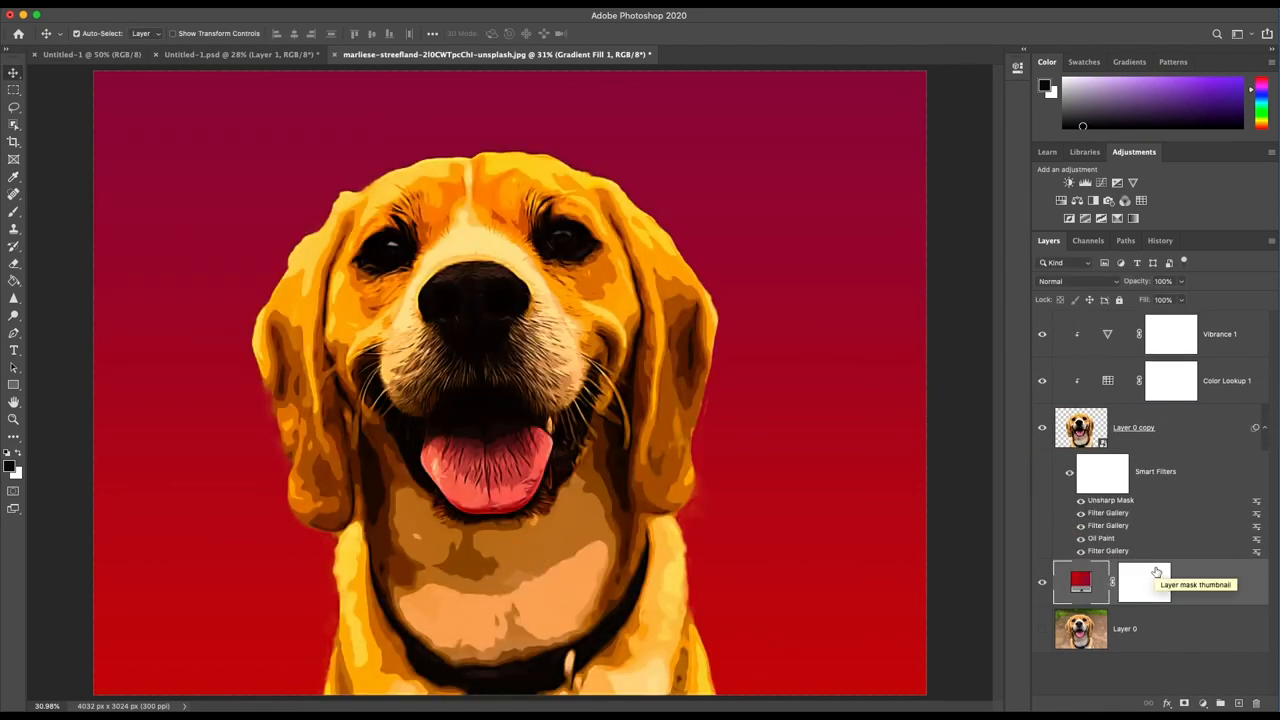